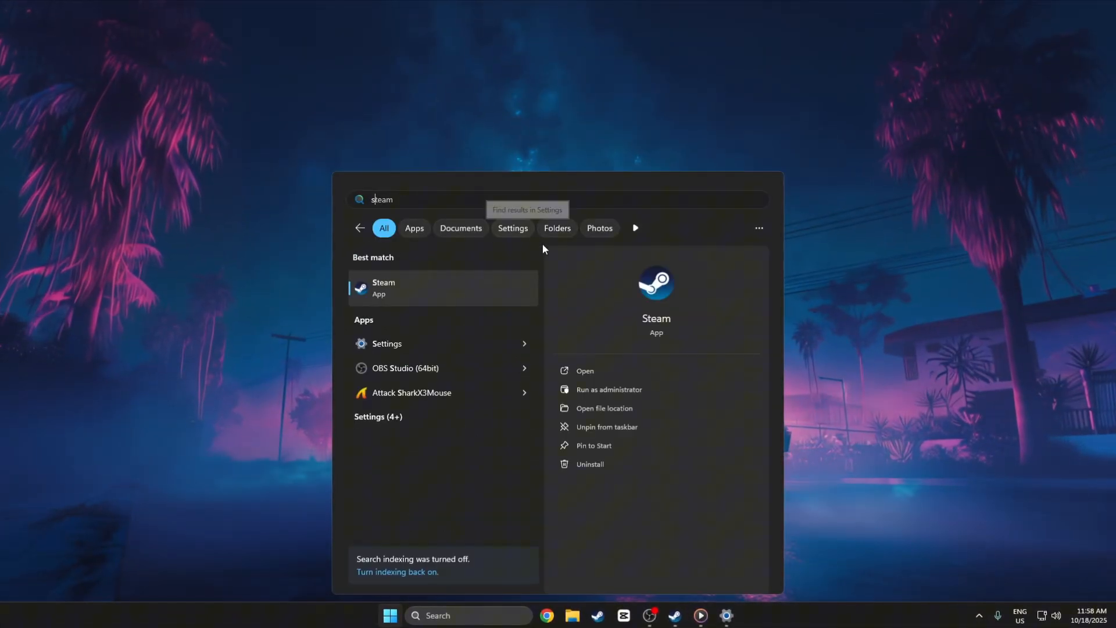
Launch Steam and browse Counter-Strike 2's local files into the game folder
{"action": "left_click", "coordinate": [383, 288]}
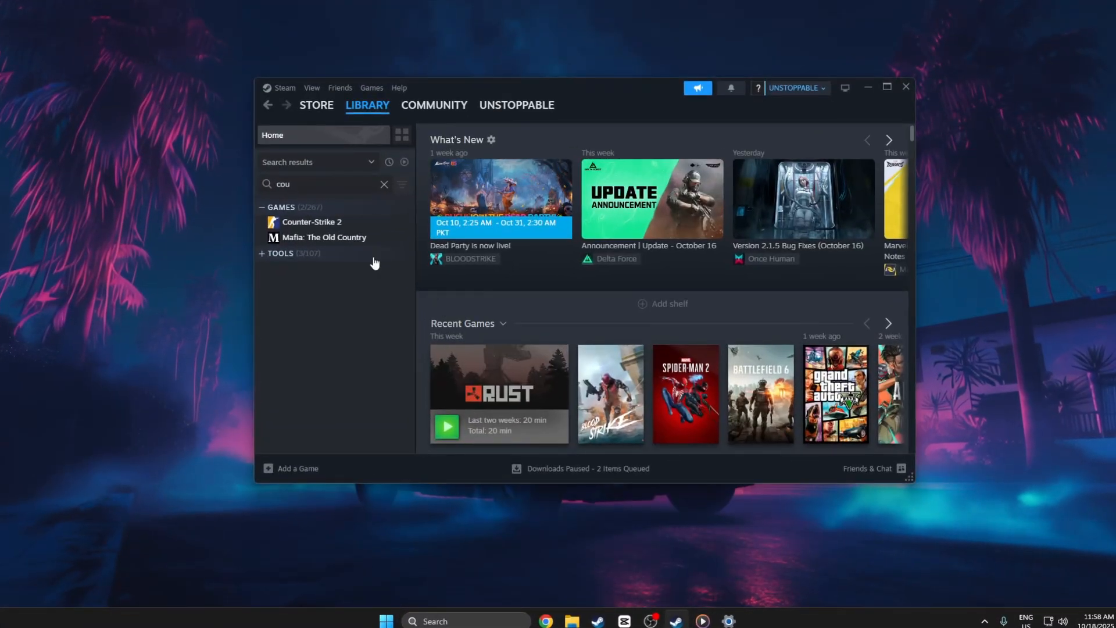
{"action": "right_click", "coordinate": [311, 221]}
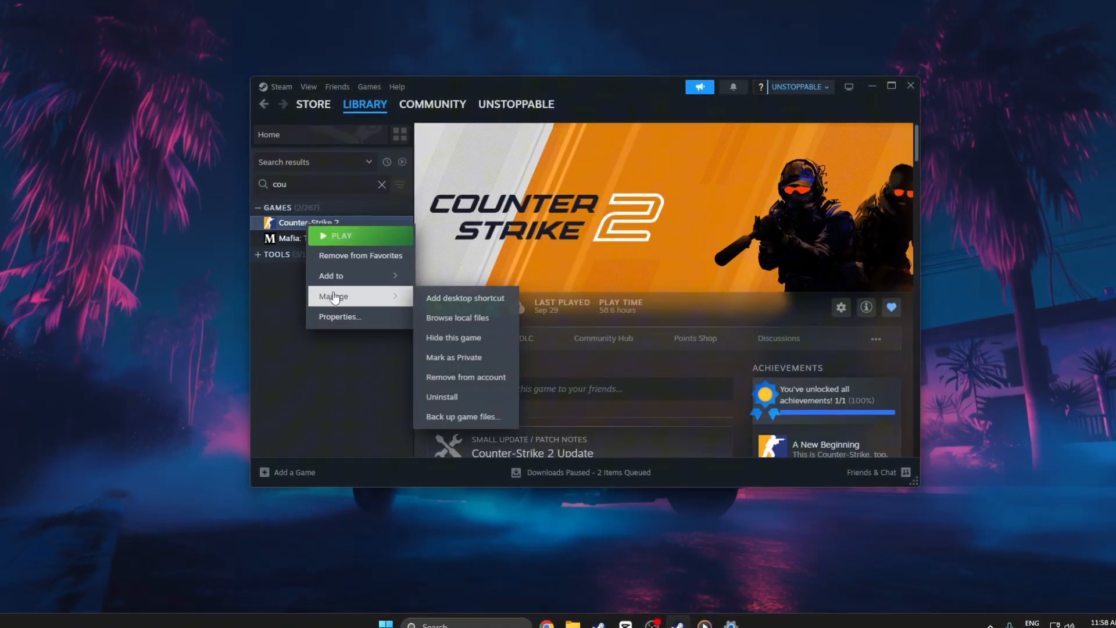
{"action": "left_click", "coordinate": [457, 317]}
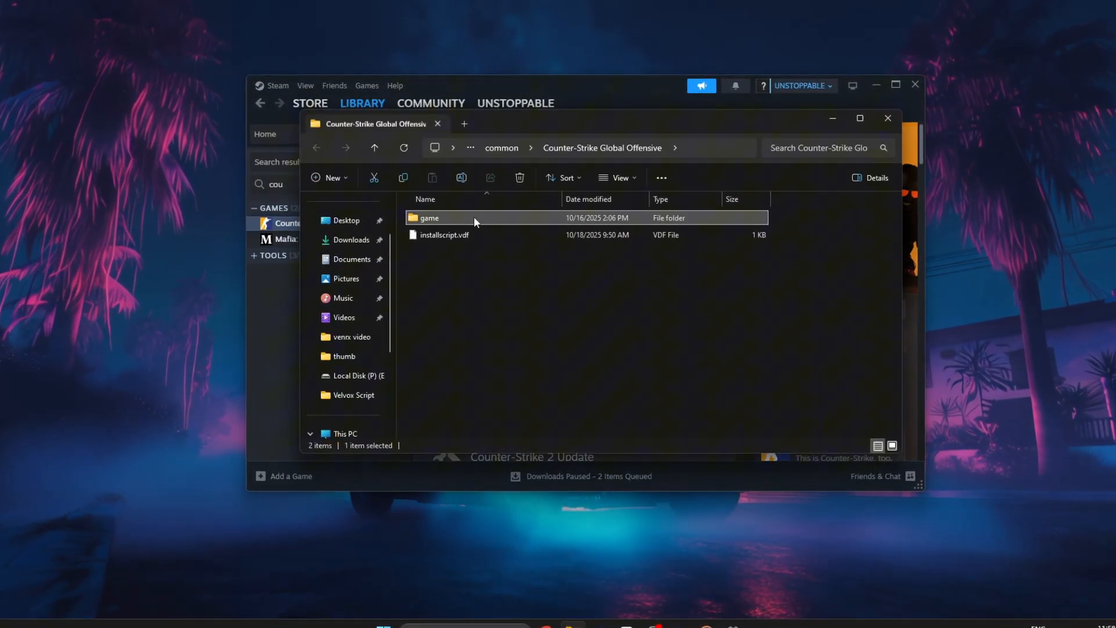
{"action": "double_click", "coordinate": [429, 218]}
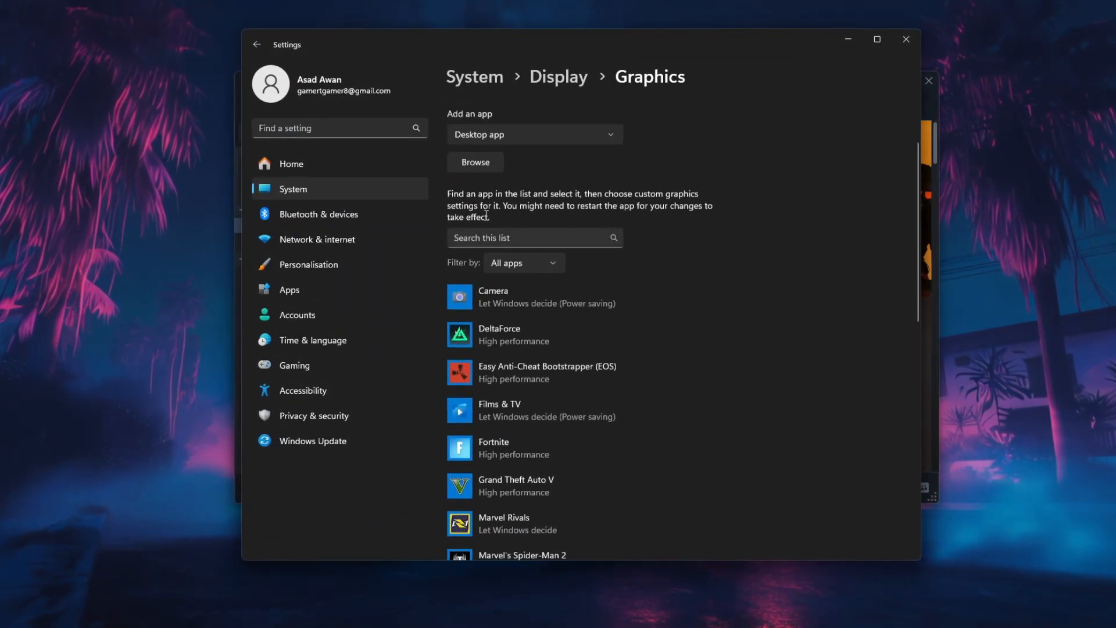
Add cs2.exe to the Graphics app list and save its preference as High performance
{"action": "left_click", "coordinate": [475, 162]}
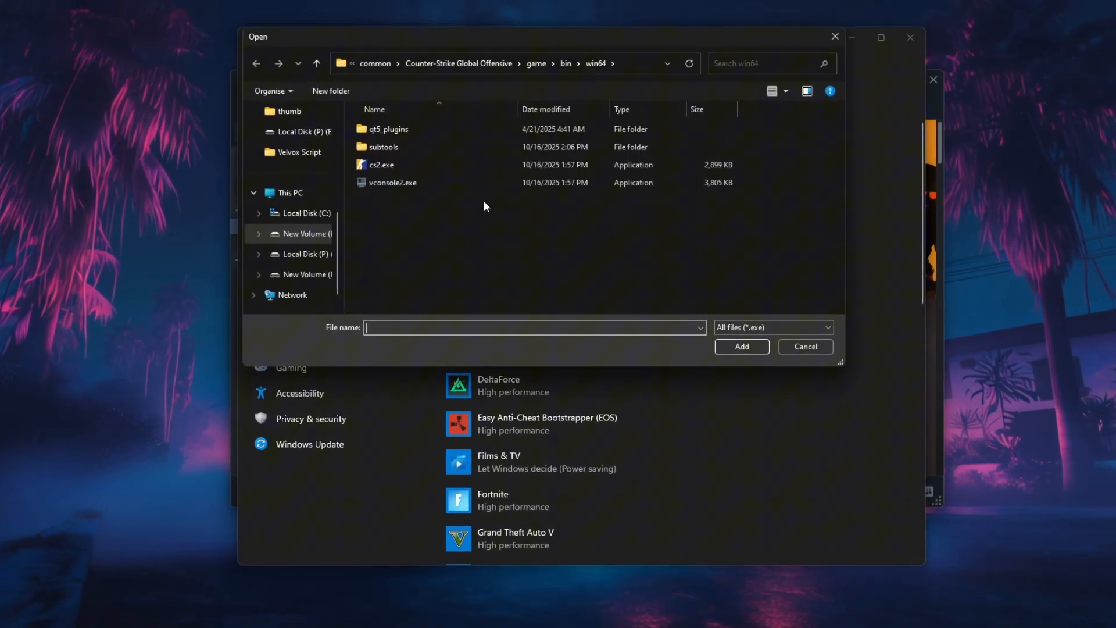
{"action": "left_click", "coordinate": [382, 163]}
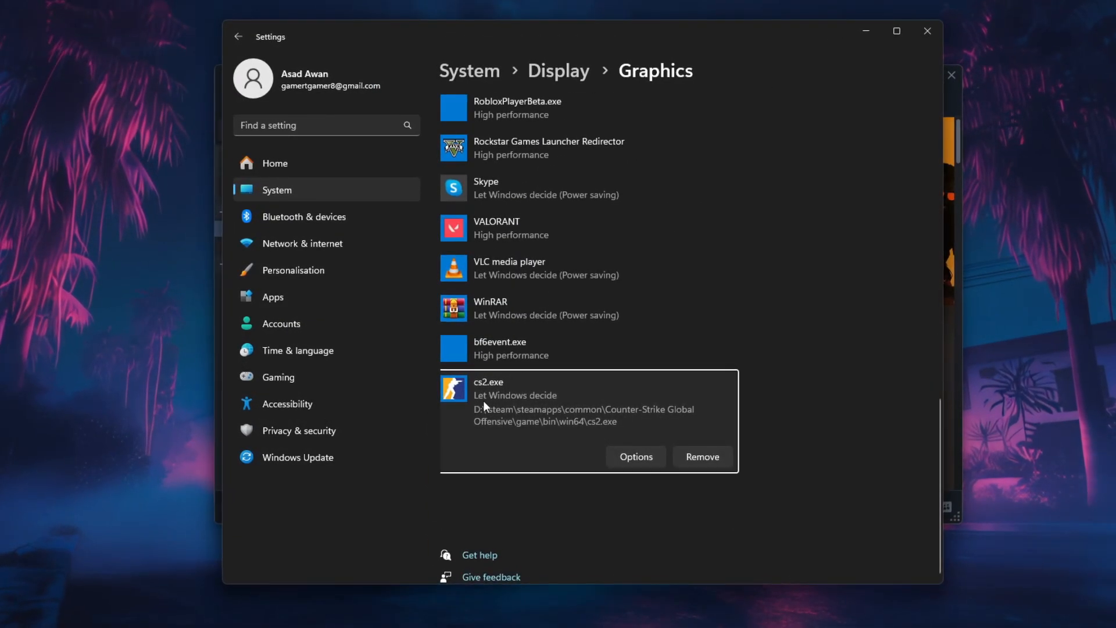
{"action": "left_click", "coordinate": [634, 456]}
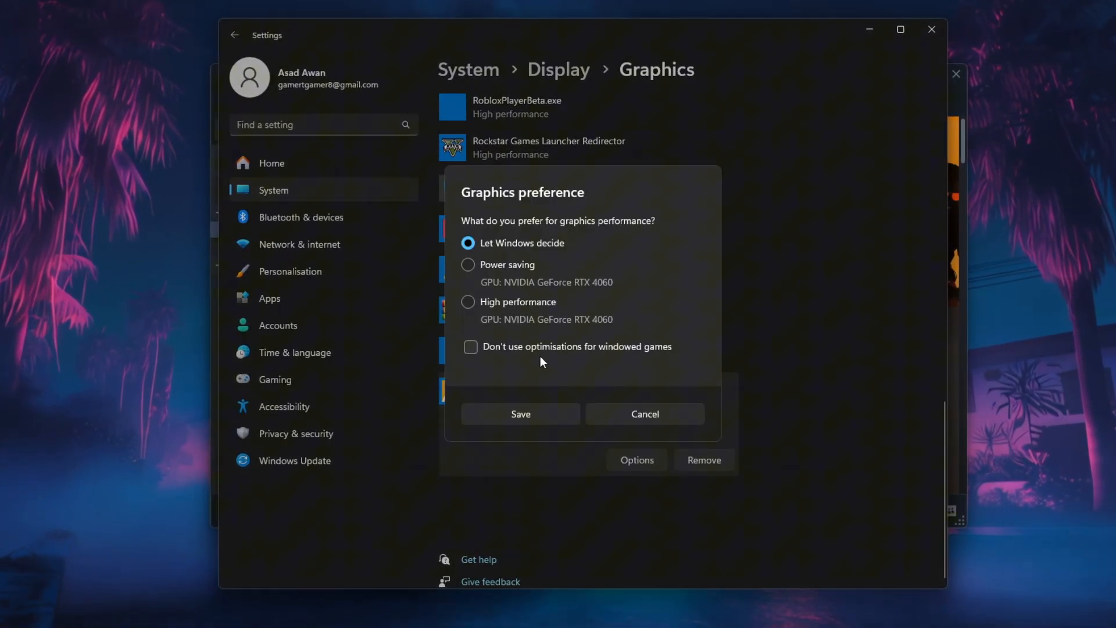
{"action": "left_click", "coordinate": [467, 302]}
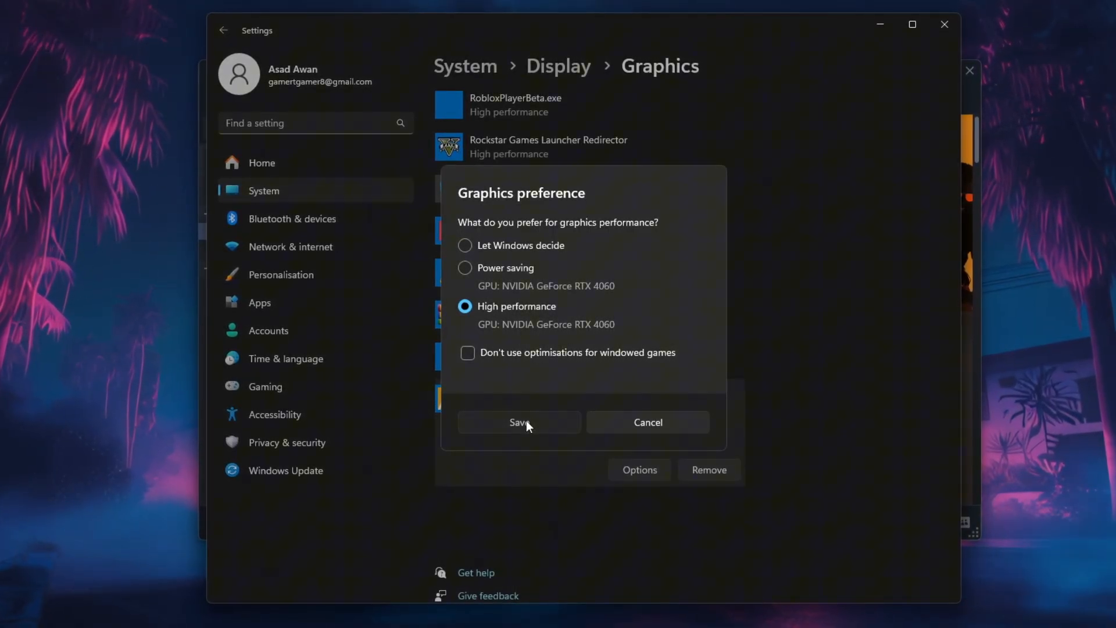
{"action": "left_click", "coordinate": [518, 421]}
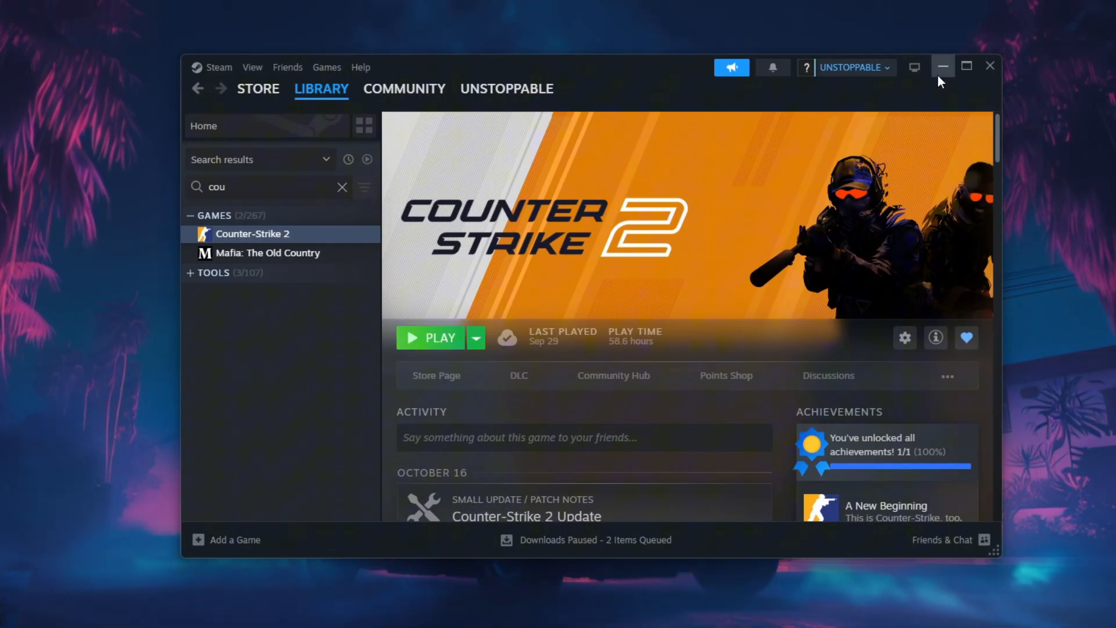
{"action": "mouse_move", "coordinate": [576, 231]}
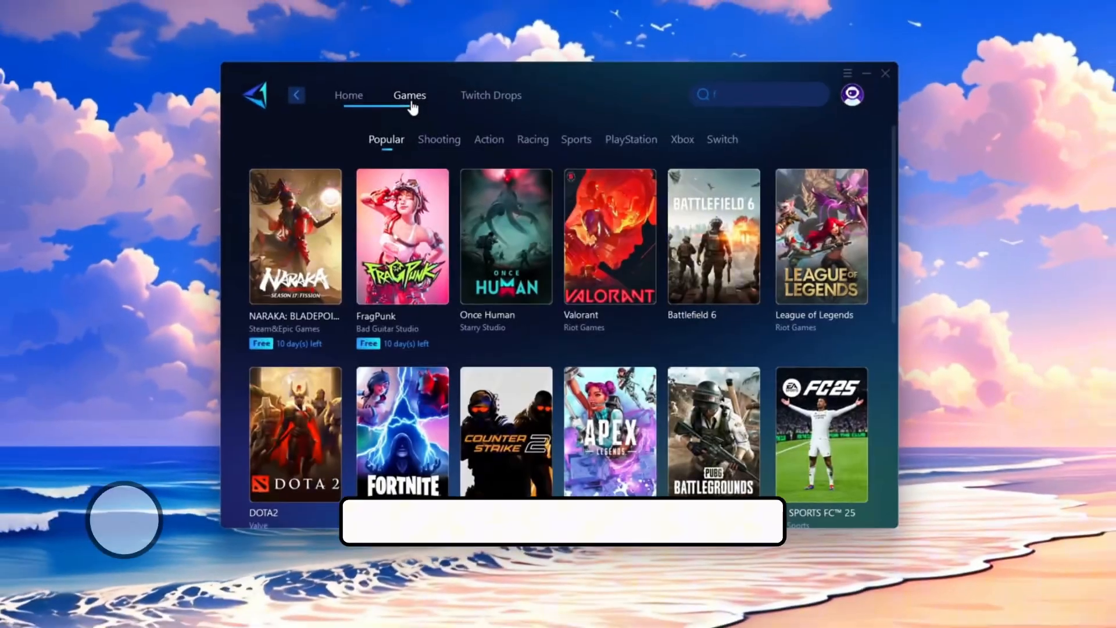
Show GearUP Booster's catalogue of popular games
{"action": "left_click", "coordinate": [439, 140]}
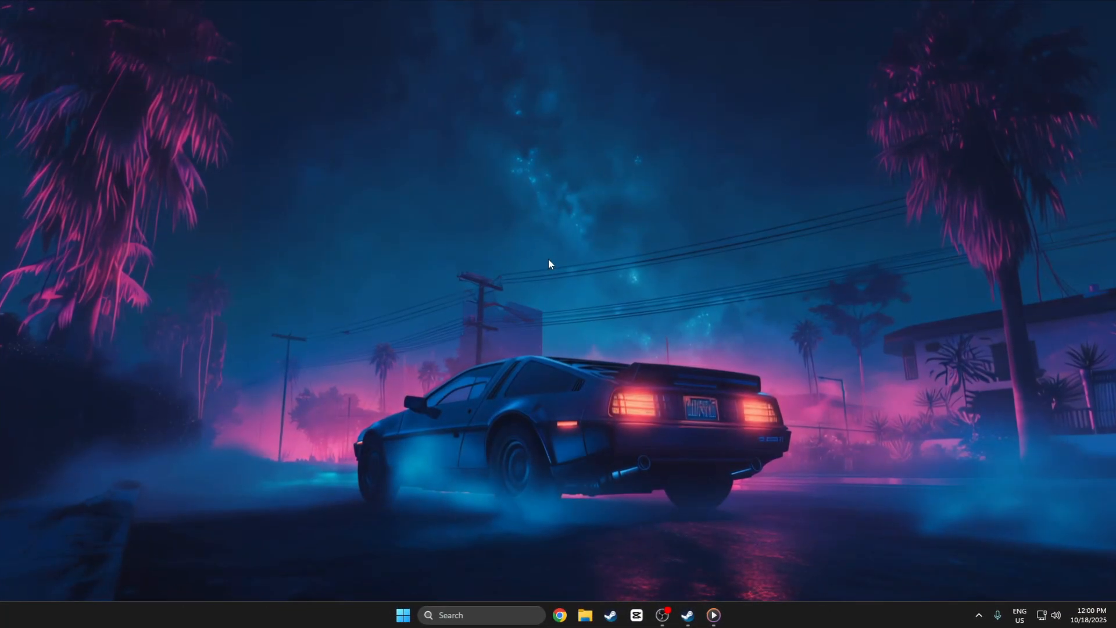
Reopen Steam, browse Counter-Strike 2's files to game\bin\win64 and select cs2.exe
{"action": "type", "text": "st"}
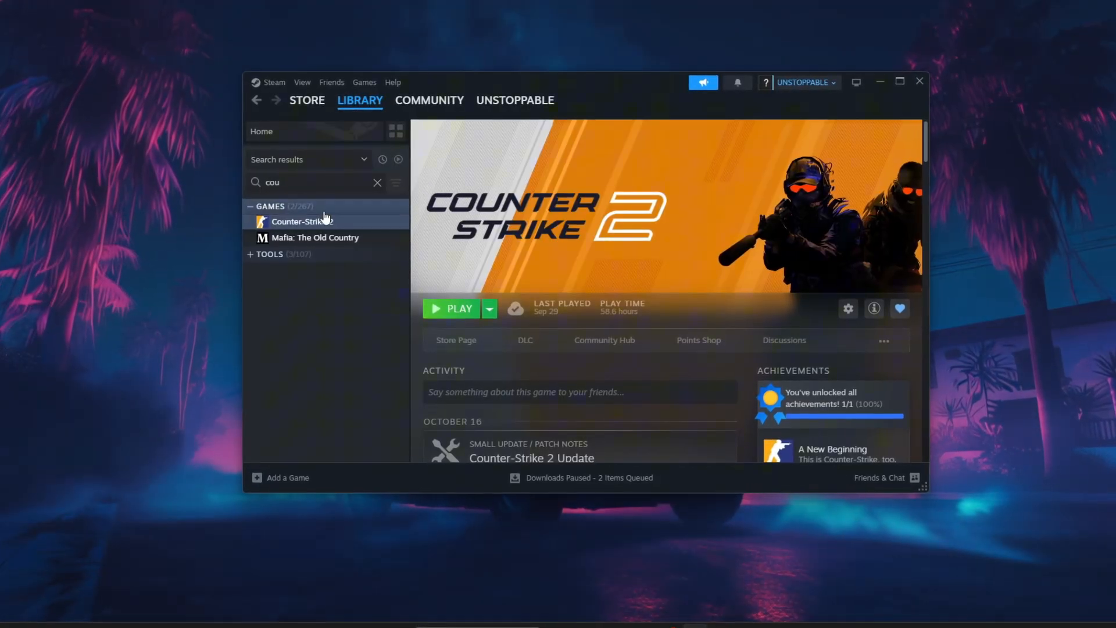
{"action": "right_click", "coordinate": [300, 221]}
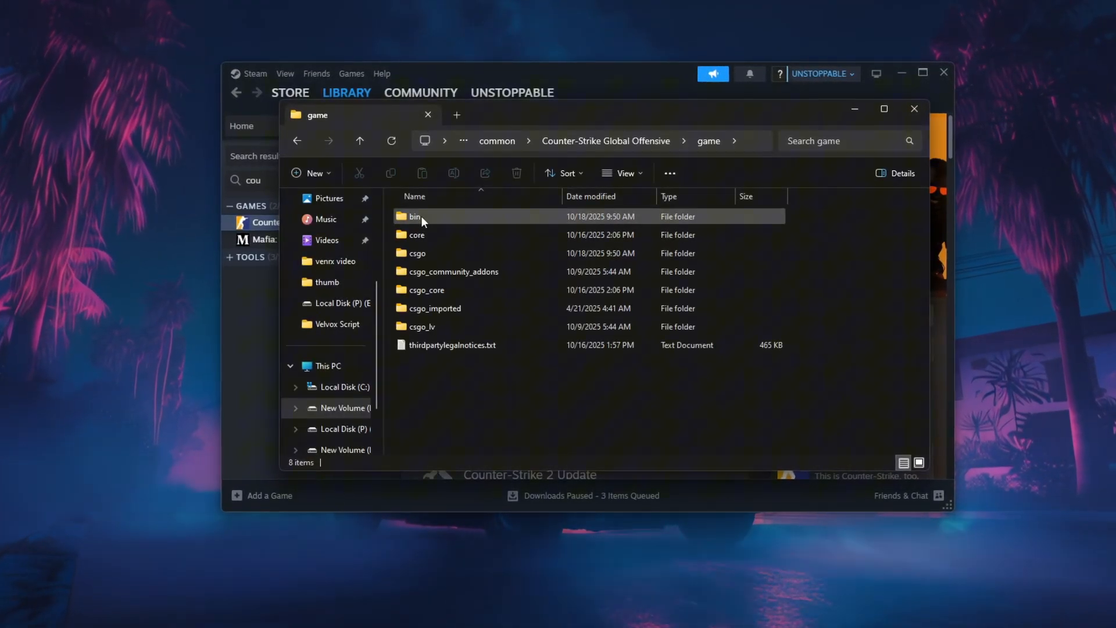
{"action": "double_click", "coordinate": [415, 216]}
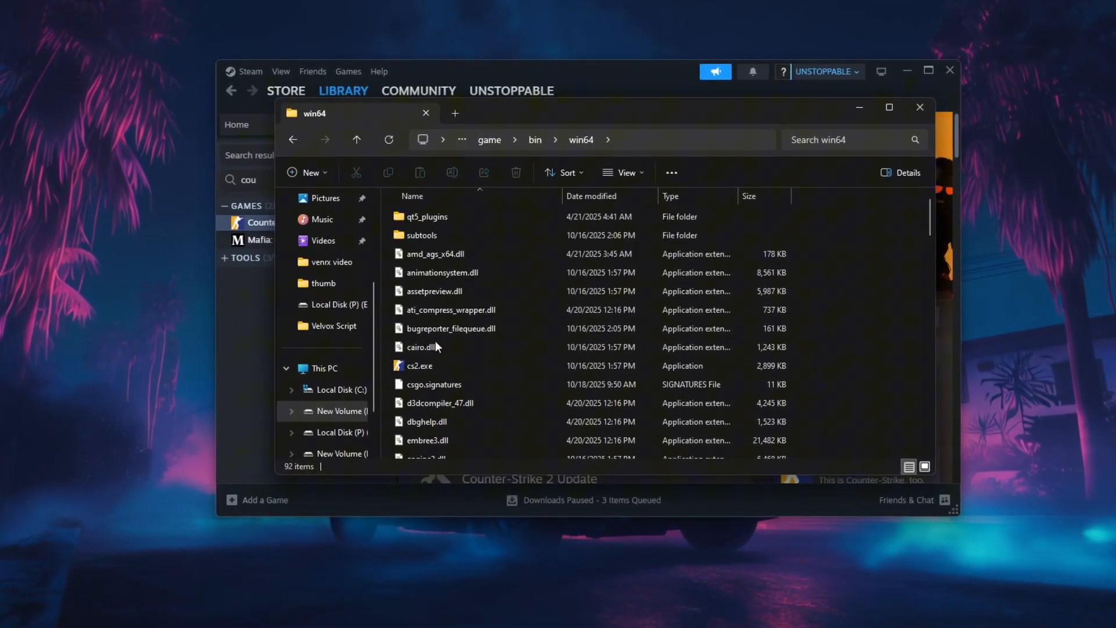
{"action": "left_click", "coordinate": [419, 365]}
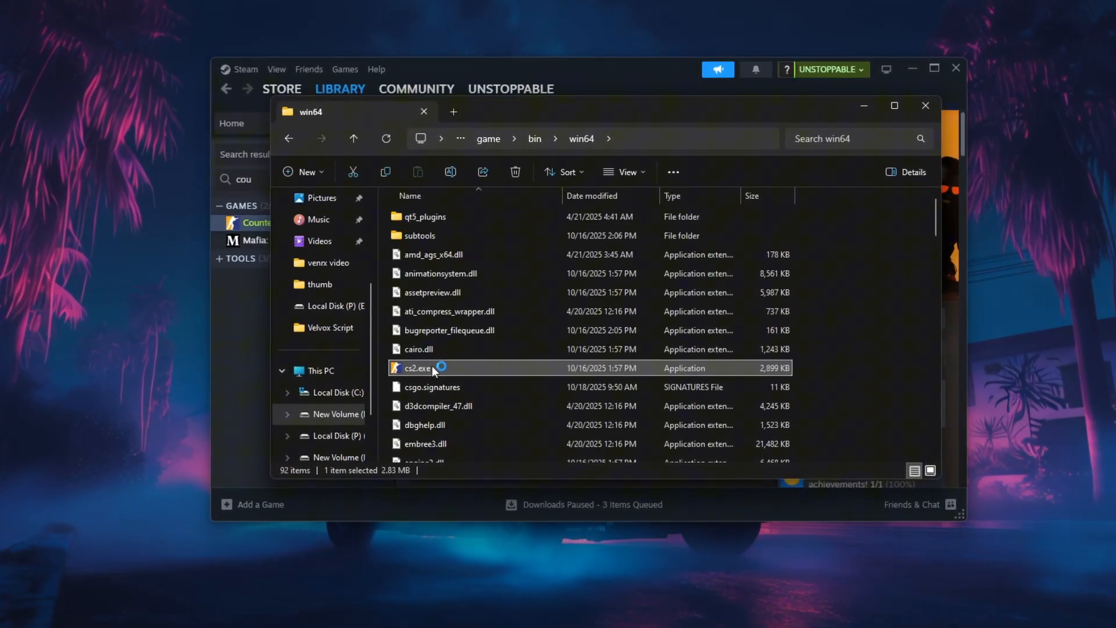
Disable full-screen optimisations for cs2.exe in its Compatibility properties and confirm with OK
{"action": "right_click", "coordinate": [419, 369]}
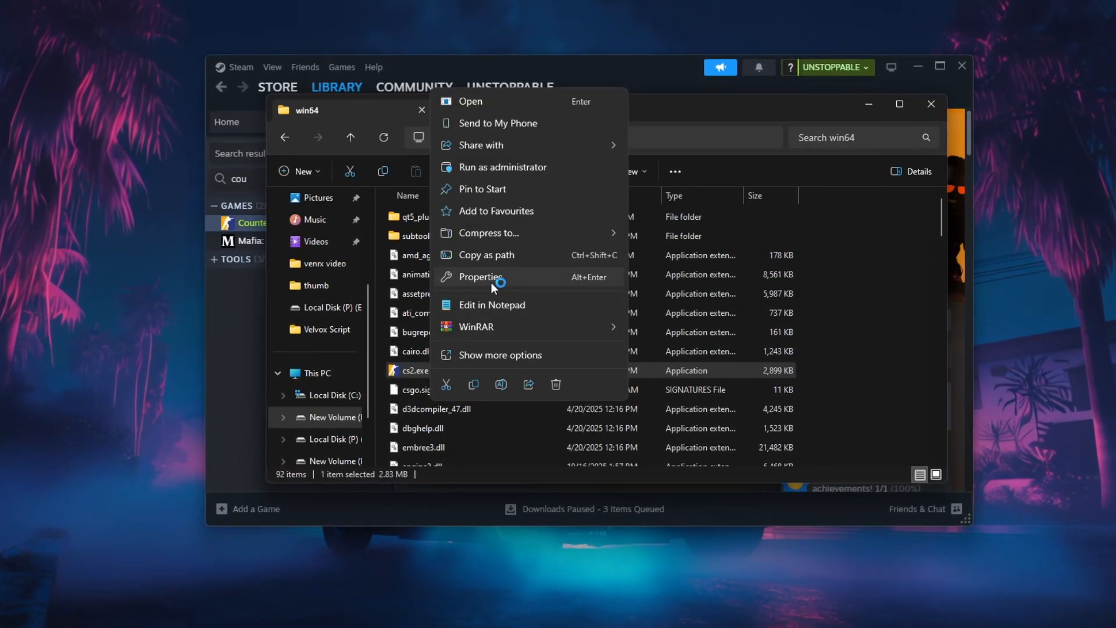
{"action": "left_click", "coordinate": [479, 276]}
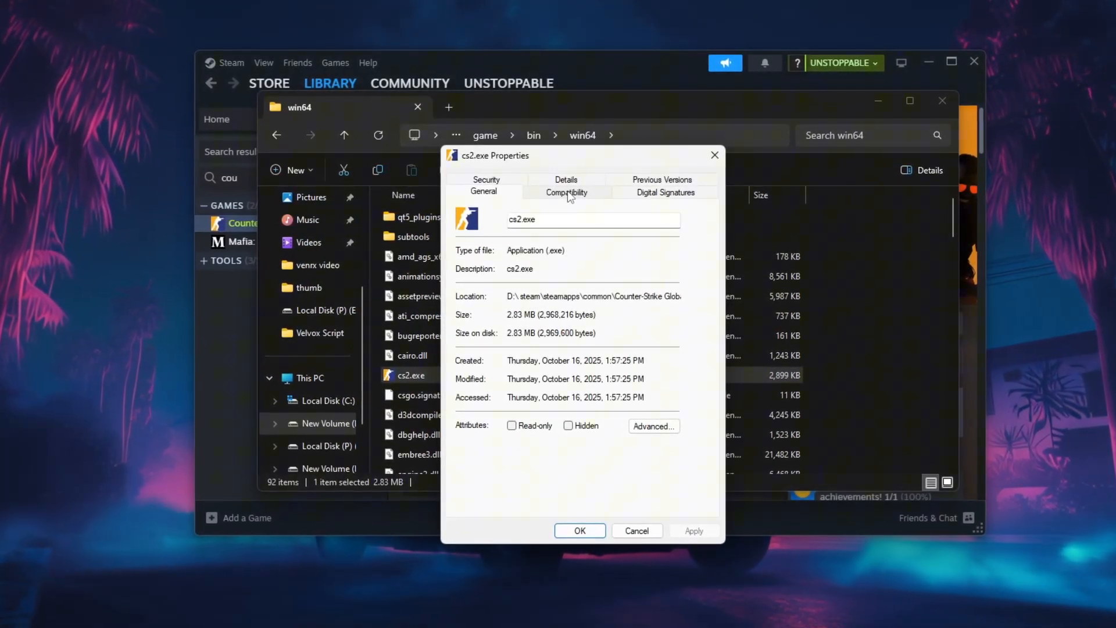
{"action": "left_click", "coordinate": [566, 192]}
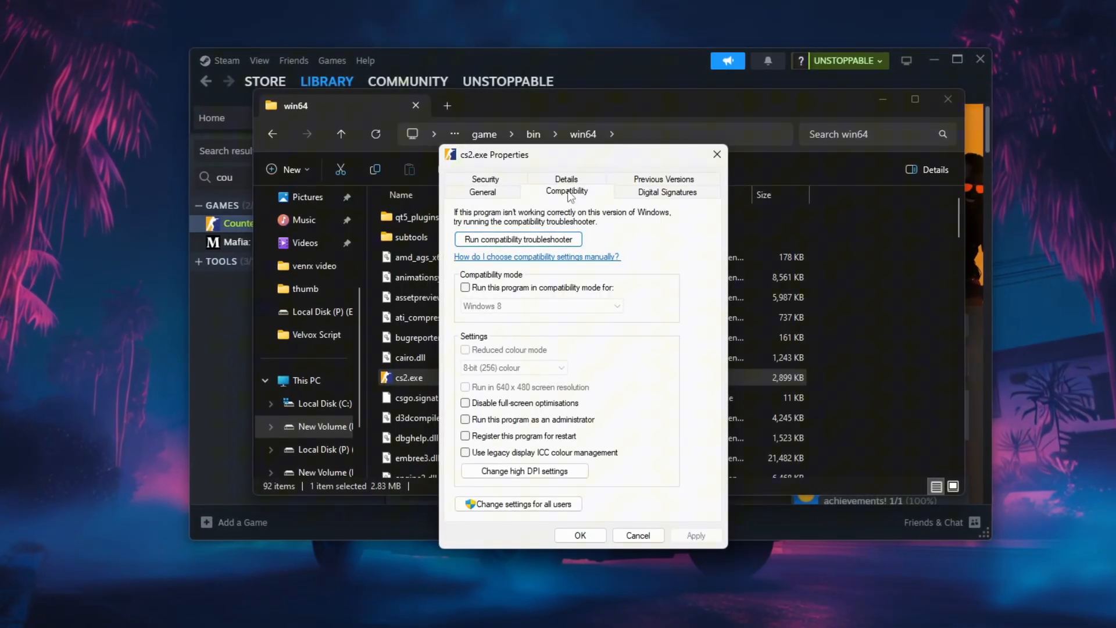
{"action": "left_click", "coordinate": [465, 405]}
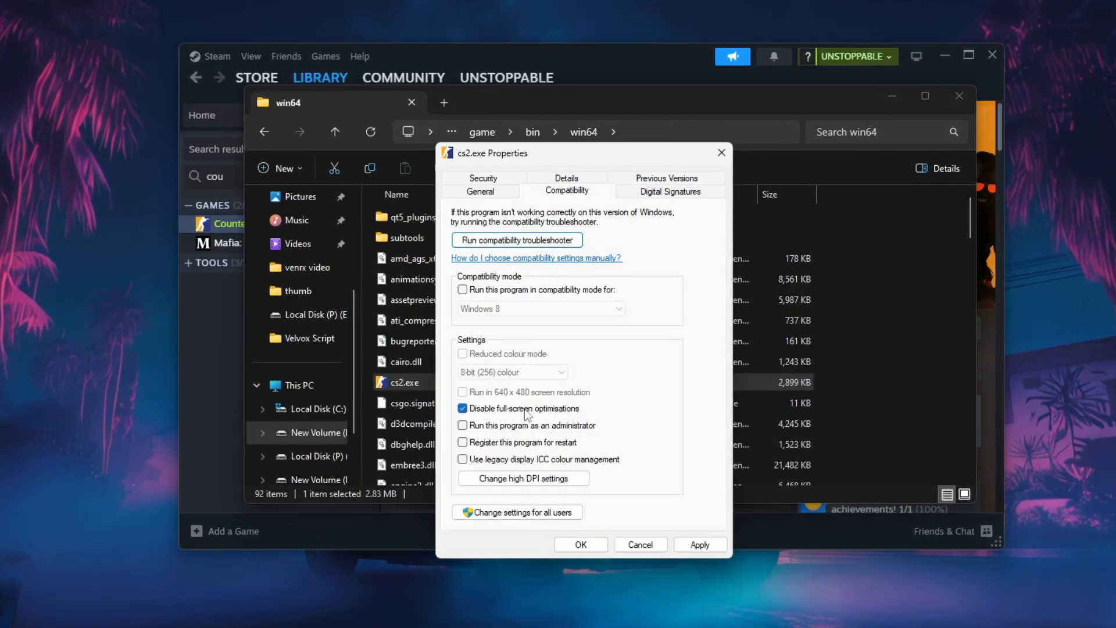
{"action": "left_click", "coordinate": [701, 549]}
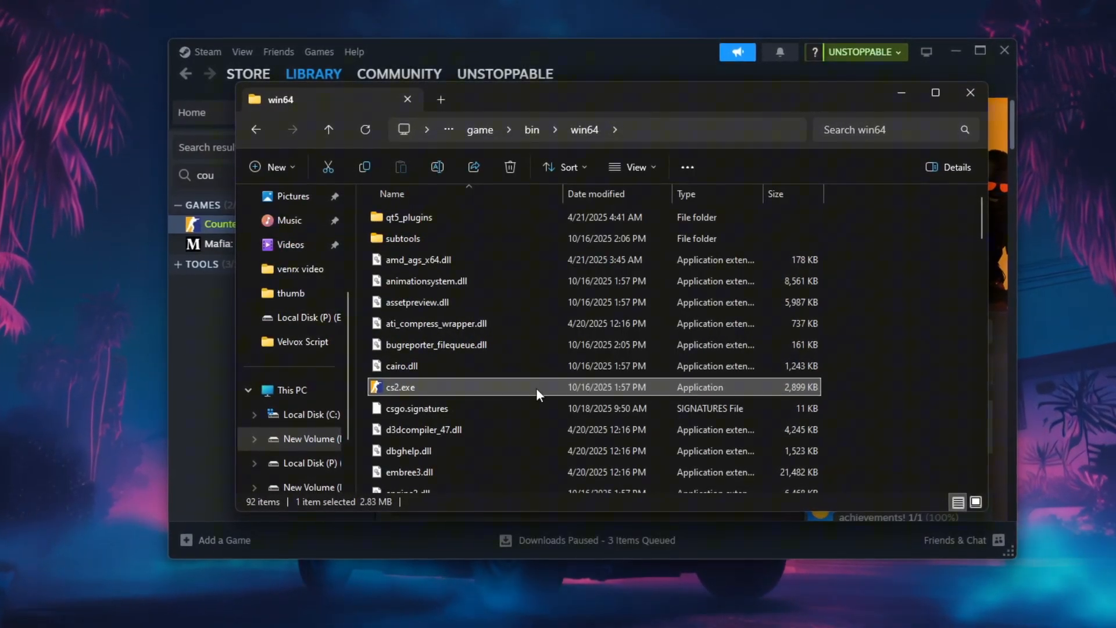
{"action": "mouse_move", "coordinate": [537, 395]}
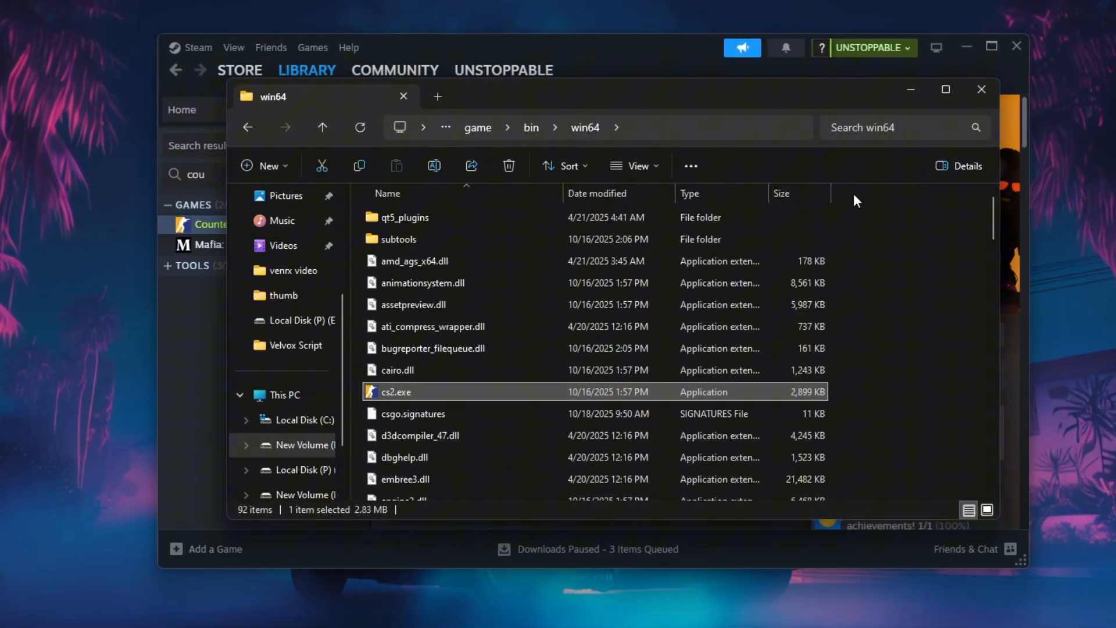
{"action": "double_click", "coordinate": [396, 392]}
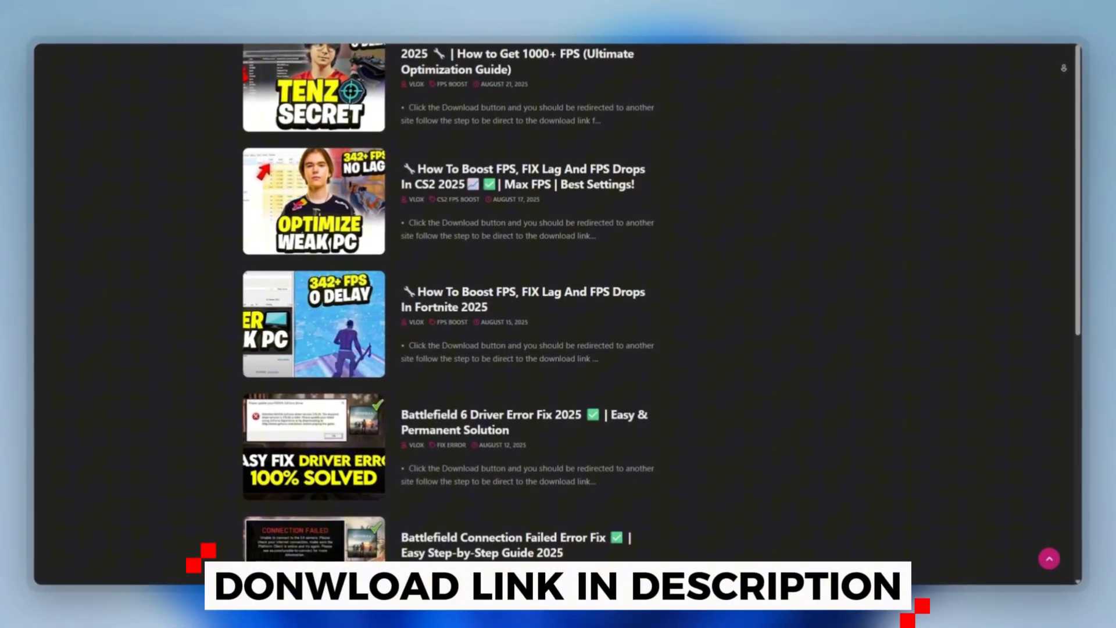
Scroll down the download blog page before searching for ParkControl
{"action": "scroll", "scroll_direction": "down", "scroll_amount": 3}
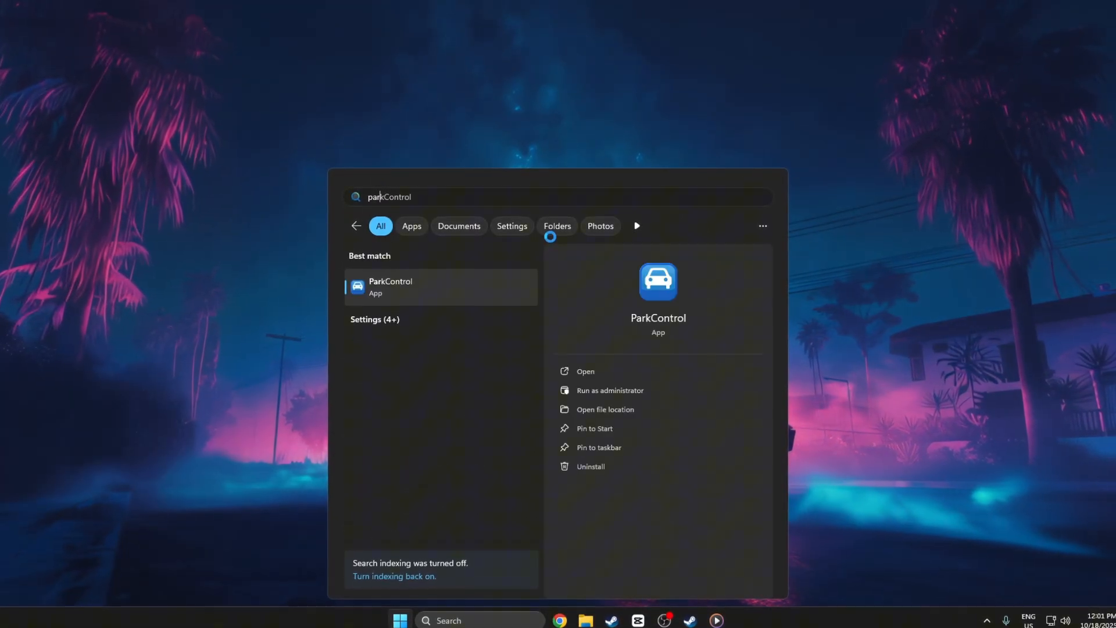
Run ParkControl with admin rights and make Bitsum Highest Performance the active power profile
{"action": "left_click", "coordinate": [609, 390]}
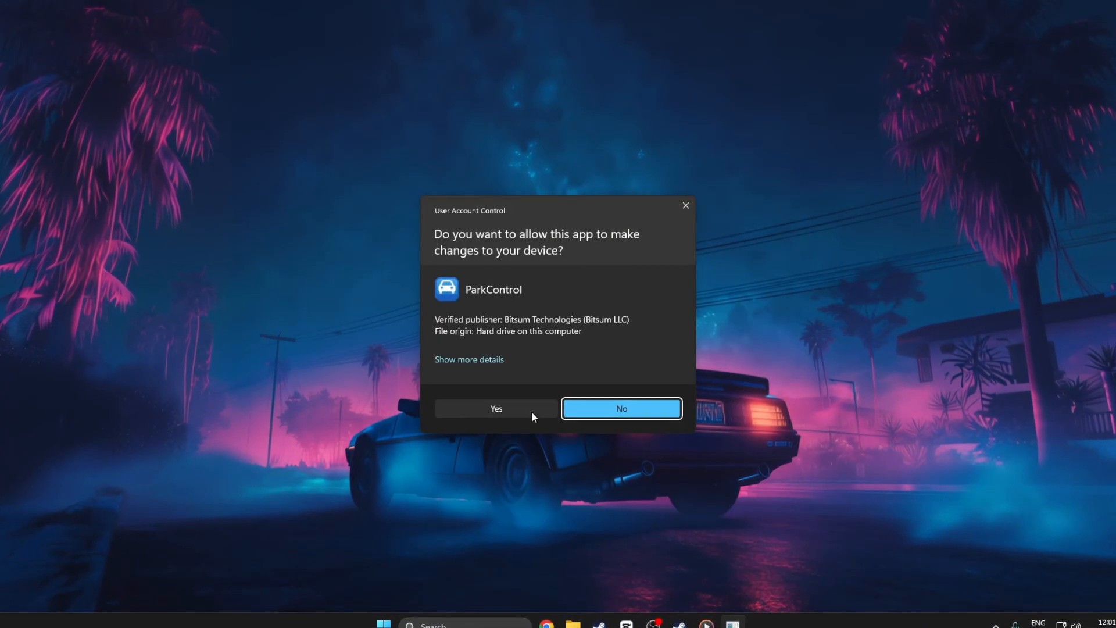
{"action": "left_click", "coordinate": [495, 408]}
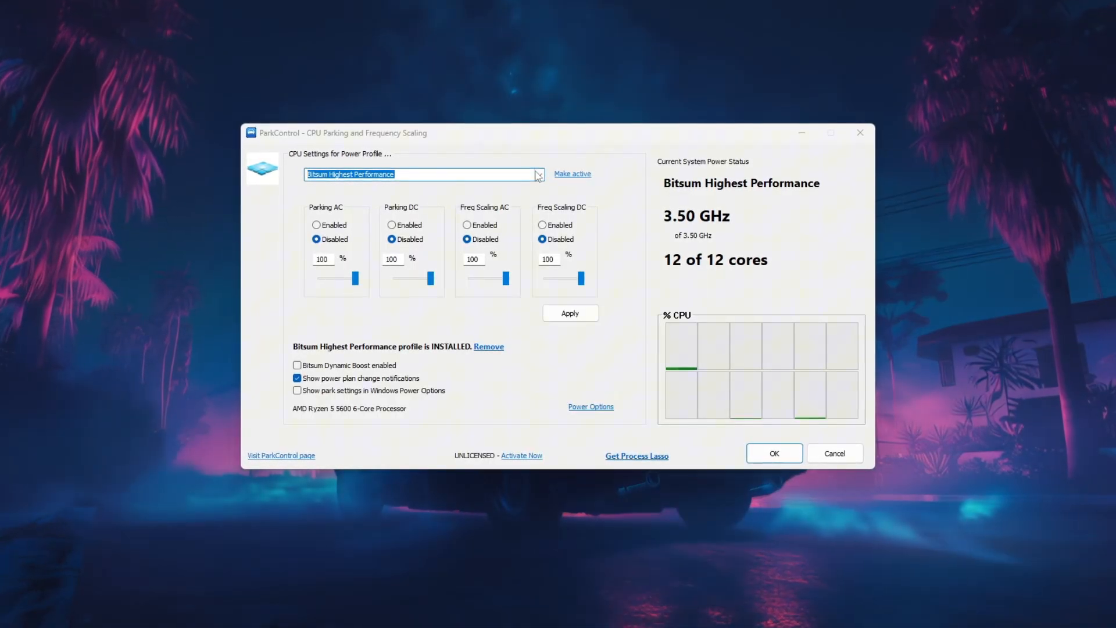
{"action": "left_click", "coordinate": [539, 174]}
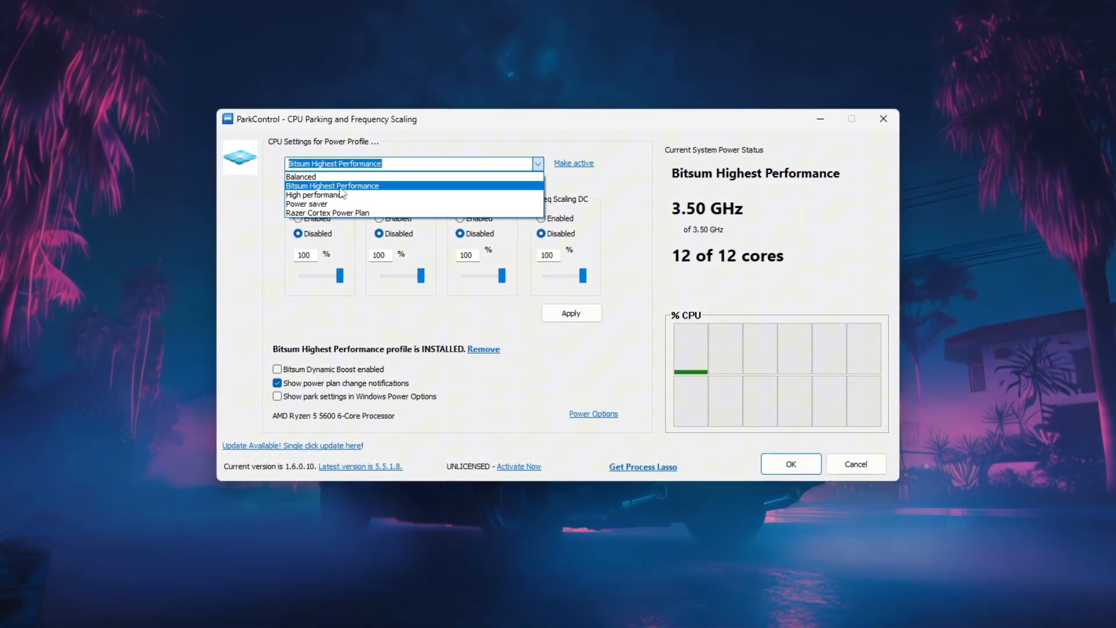
{"action": "left_click", "coordinate": [331, 186]}
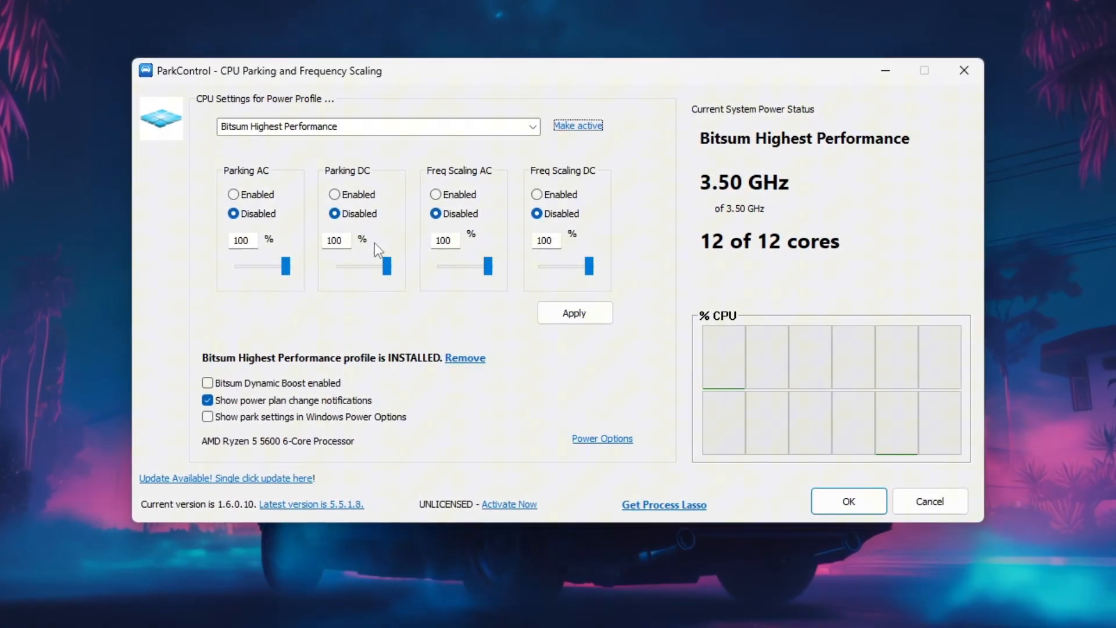
{"action": "left_click", "coordinate": [574, 312]}
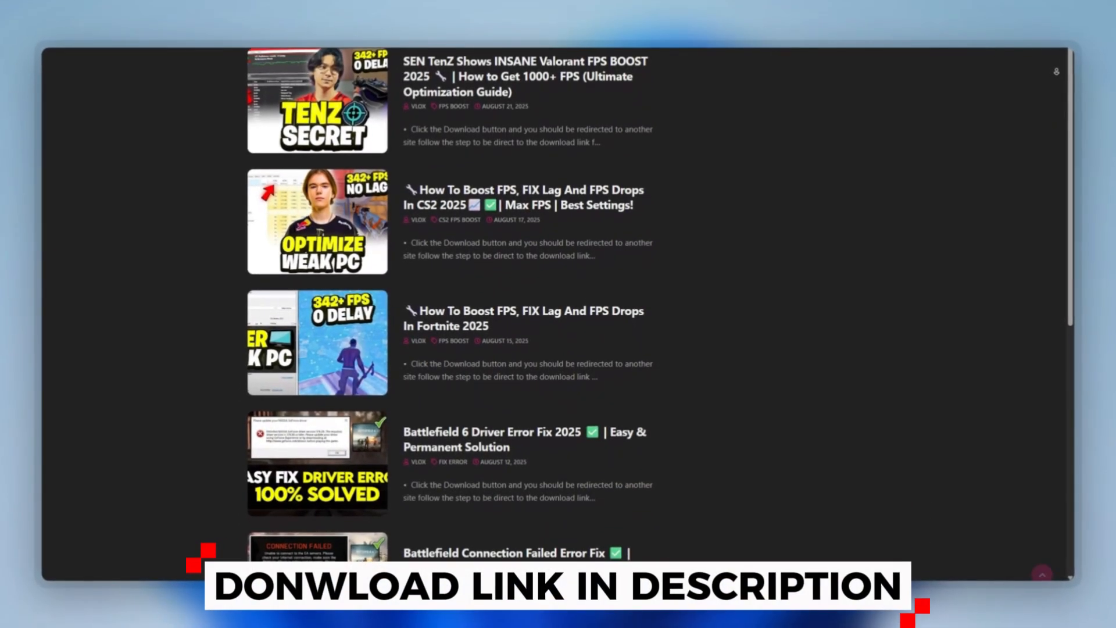
{"action": "scroll", "scroll_direction": "down", "scroll_amount": 3}
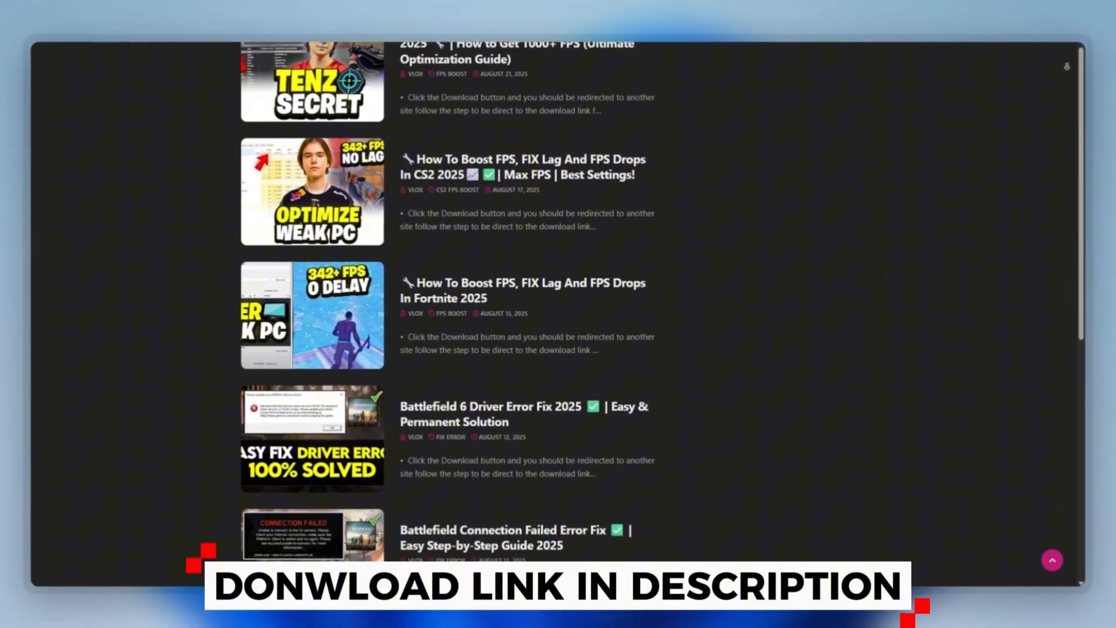
{"action": "scroll", "scroll_direction": "down", "scroll_amount": 3}
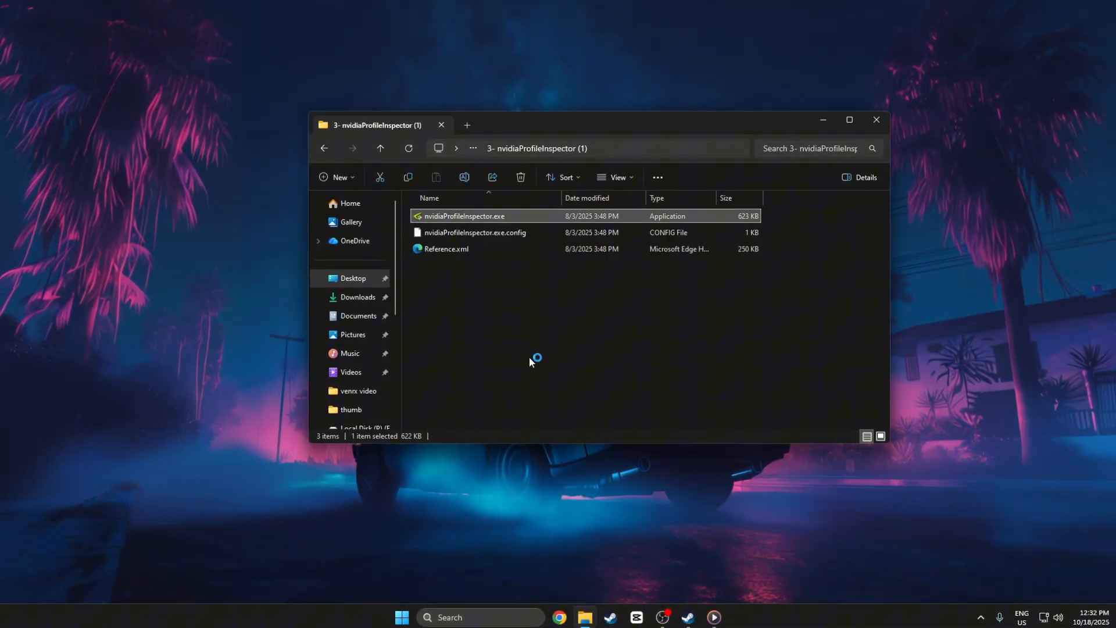
Load the Counter-strike 2 profile in NVIDIA Profile Inspector and set Power Management to prefer maximum performance
{"action": "double_click", "coordinate": [464, 216]}
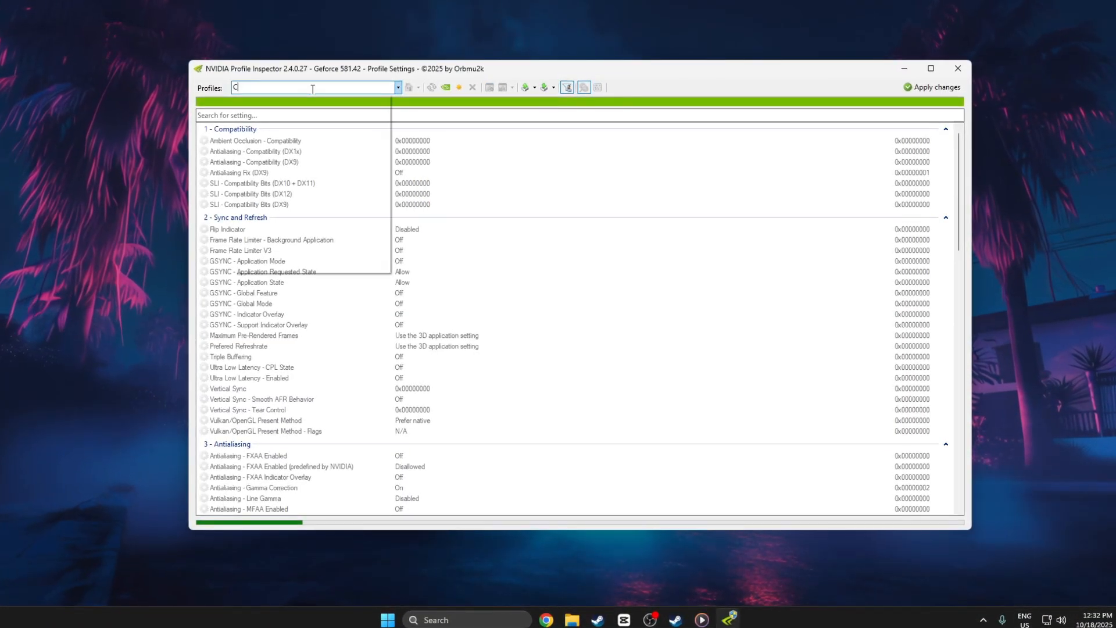
{"action": "type", "text": "ount"}
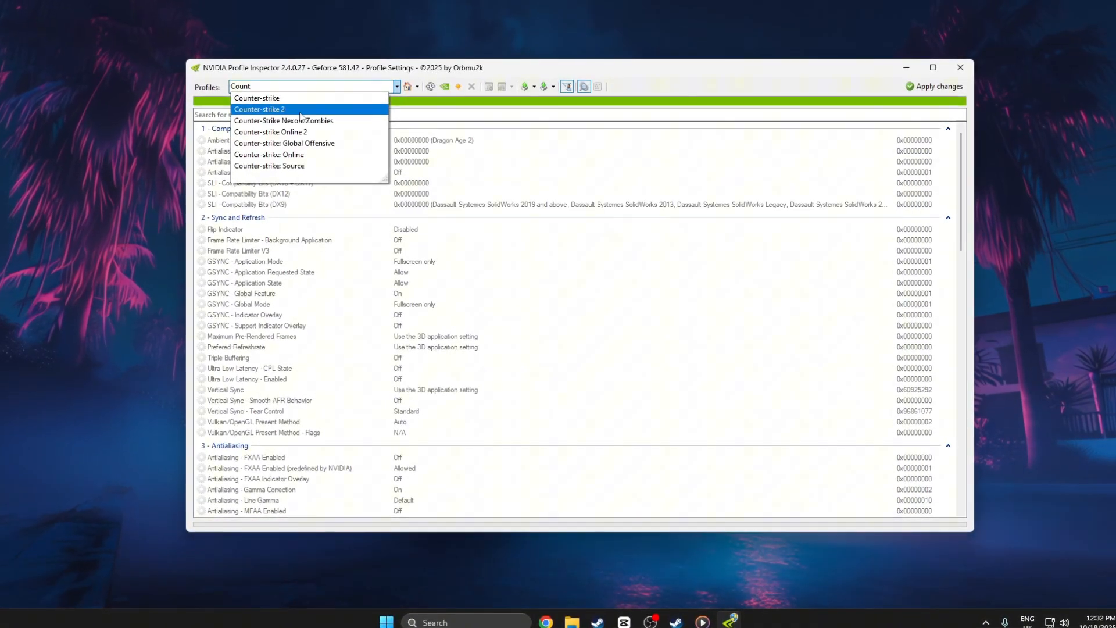
{"action": "left_click", "coordinate": [260, 109]}
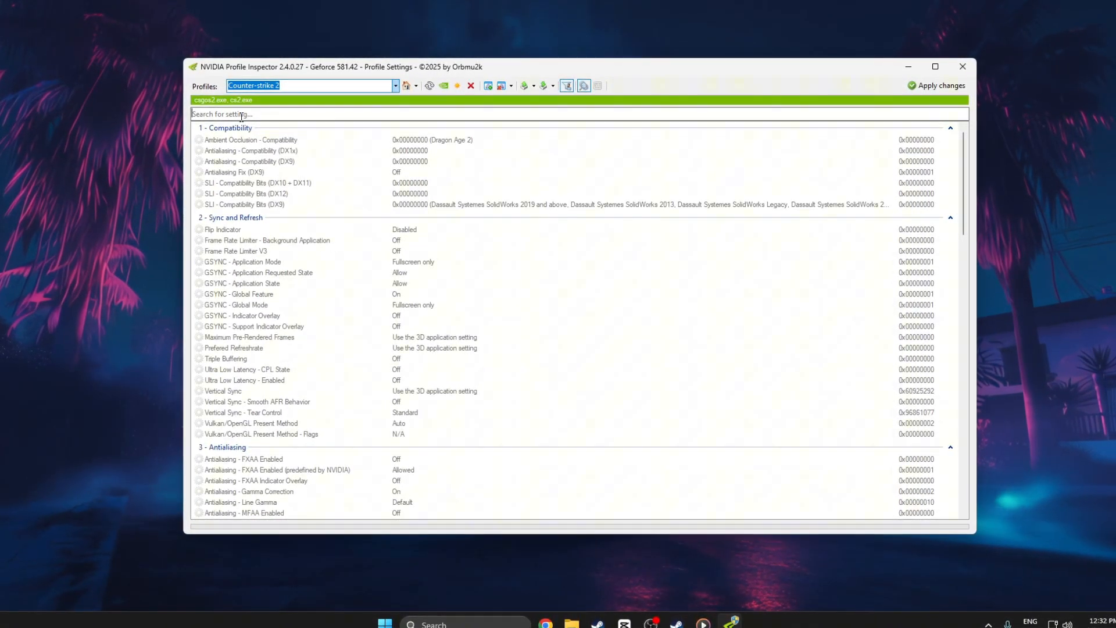
{"action": "type", "text": "pow"}
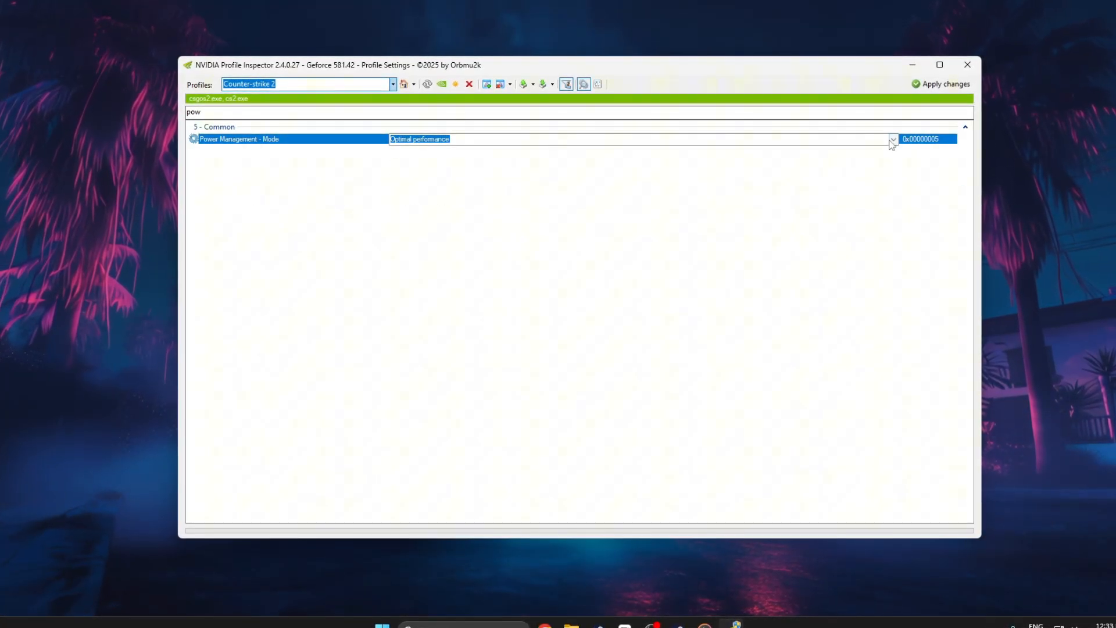
{"action": "left_click", "coordinate": [418, 139]}
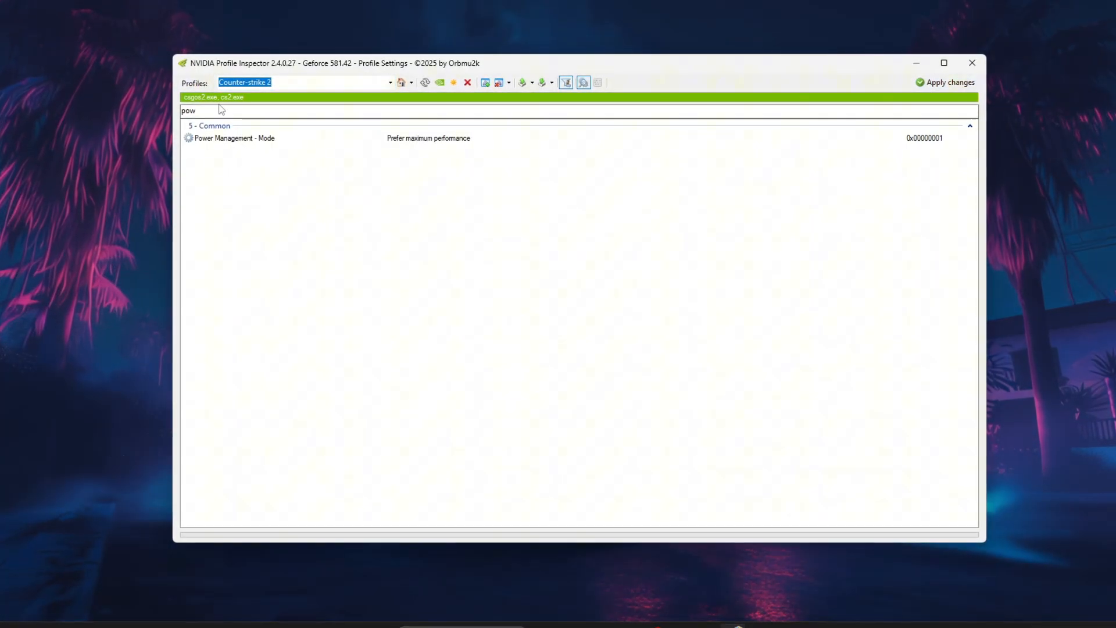
Filter for Threaded Optimization and Maximum Pre-Rendered Frames to set them on and to 1
{"action": "type", "text": "Thre"}
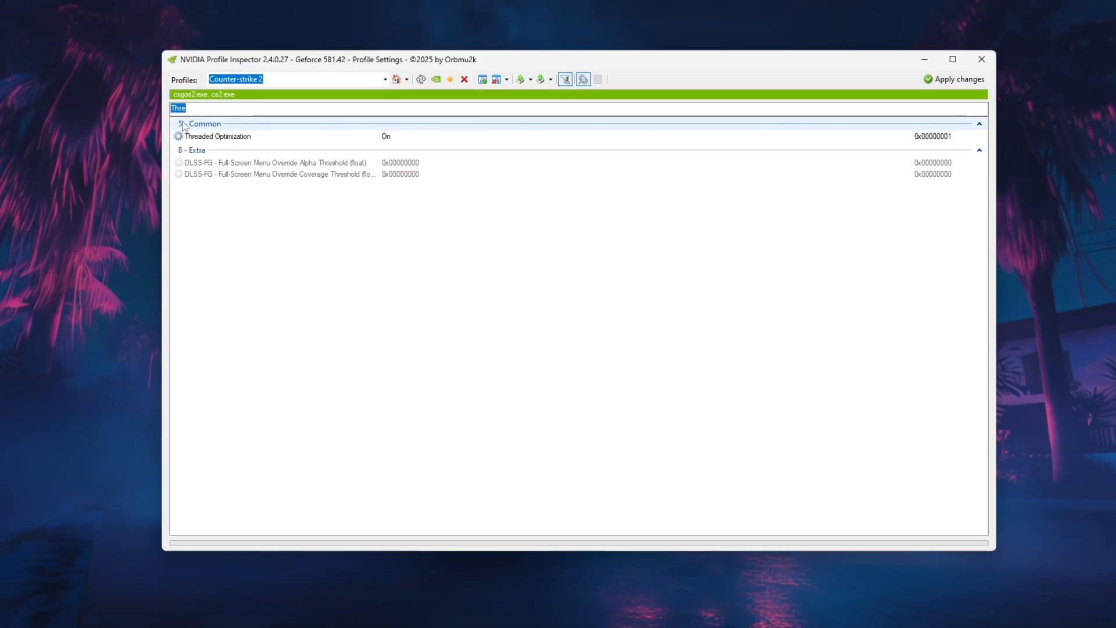
{"action": "type", "text": "Ma"}
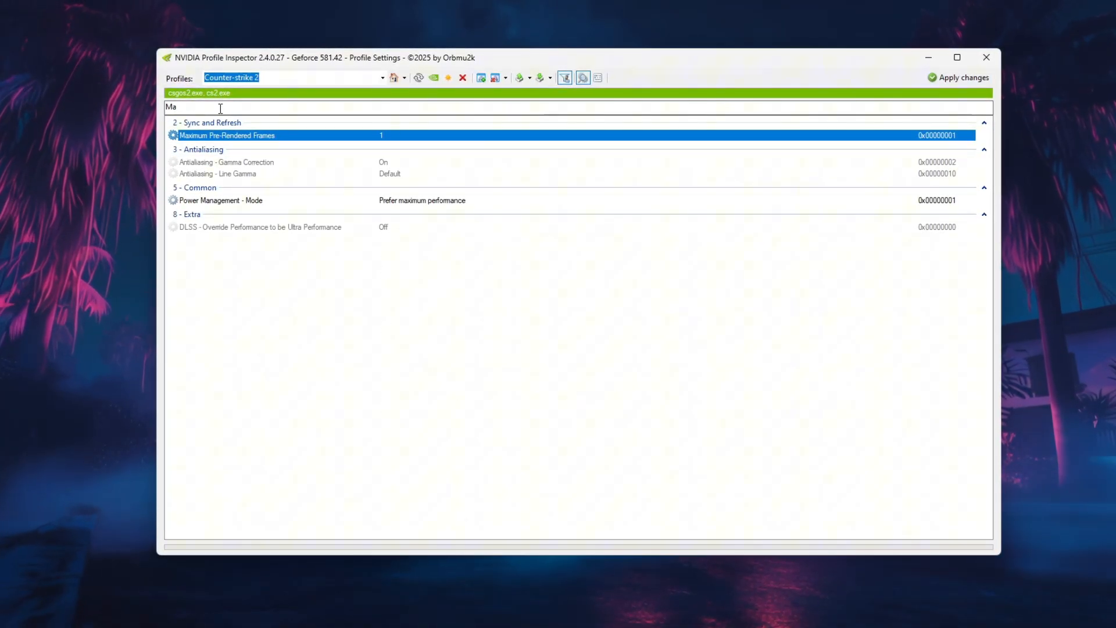
Turn Ultra Low Latency On for the Counter-strike 2 profile, then filter other settings
{"action": "type", "text": "ul"}
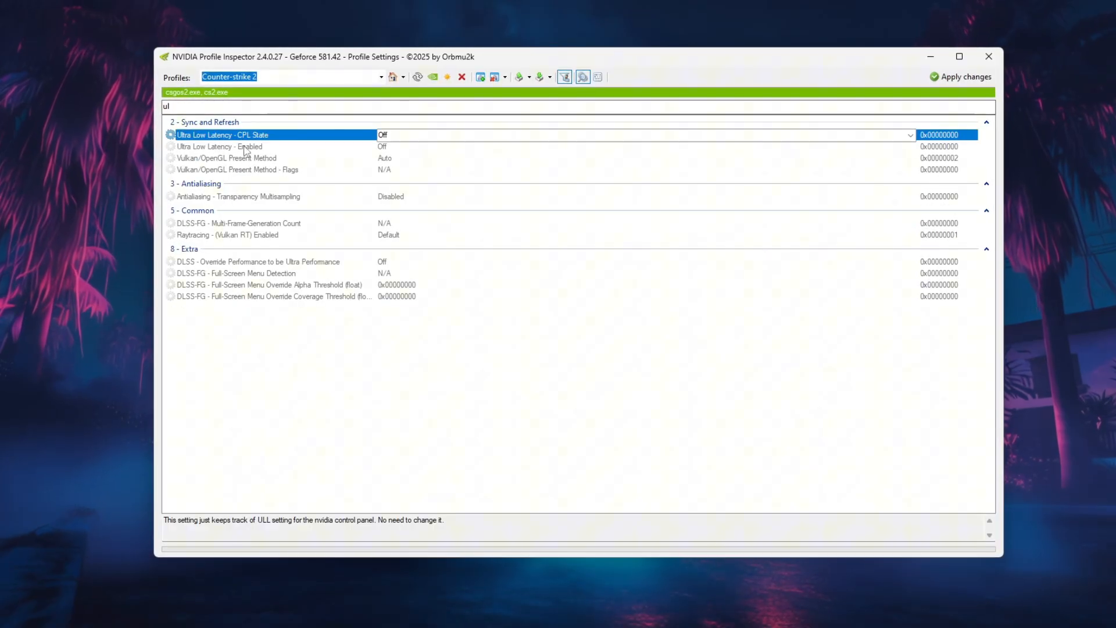
{"action": "left_click", "coordinate": [912, 146]}
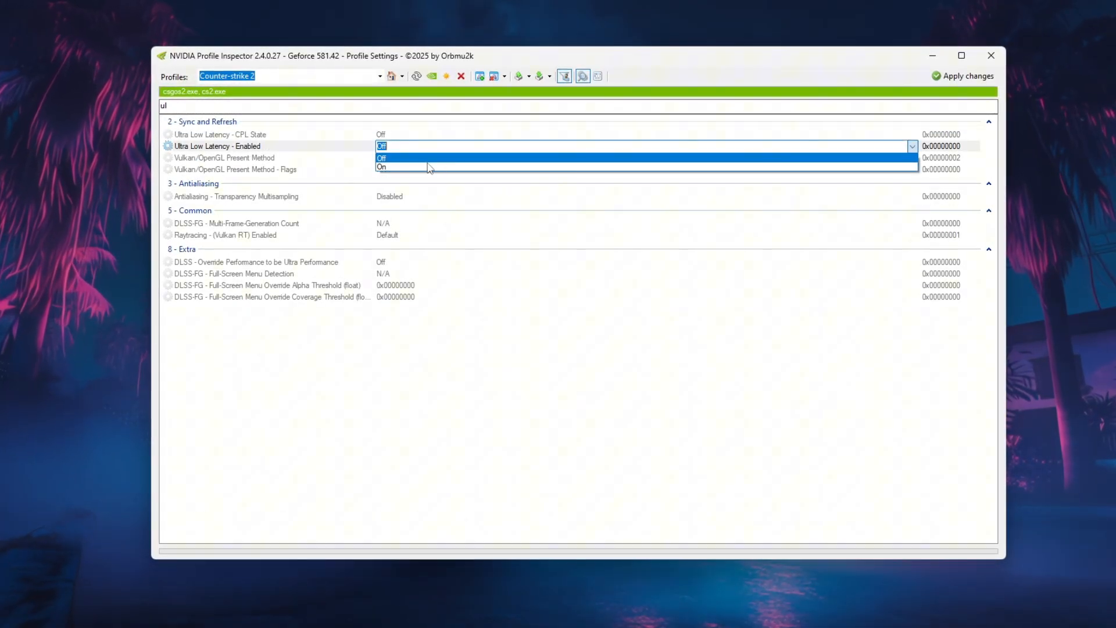
{"action": "left_click", "coordinate": [381, 166]}
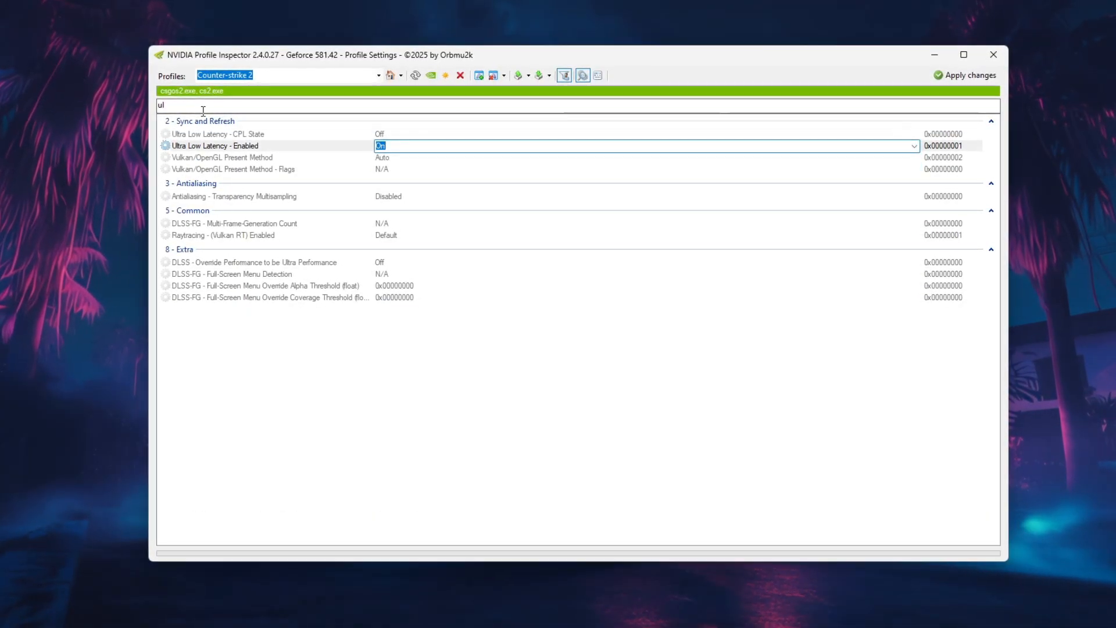
{"action": "type", "text": "vert"}
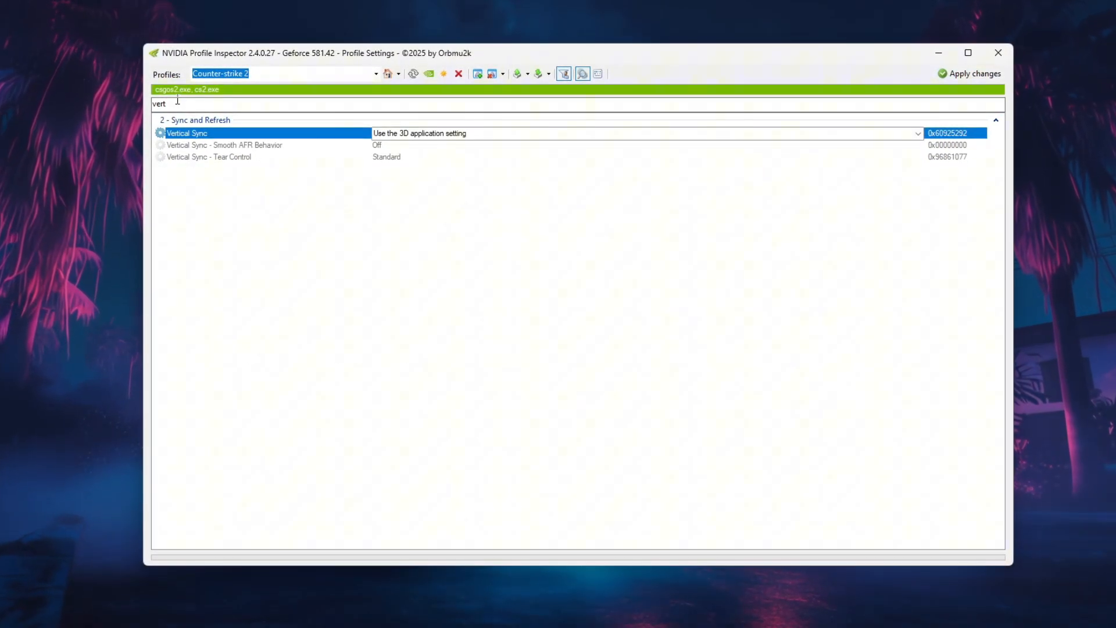
{"action": "type", "text": "gsy"}
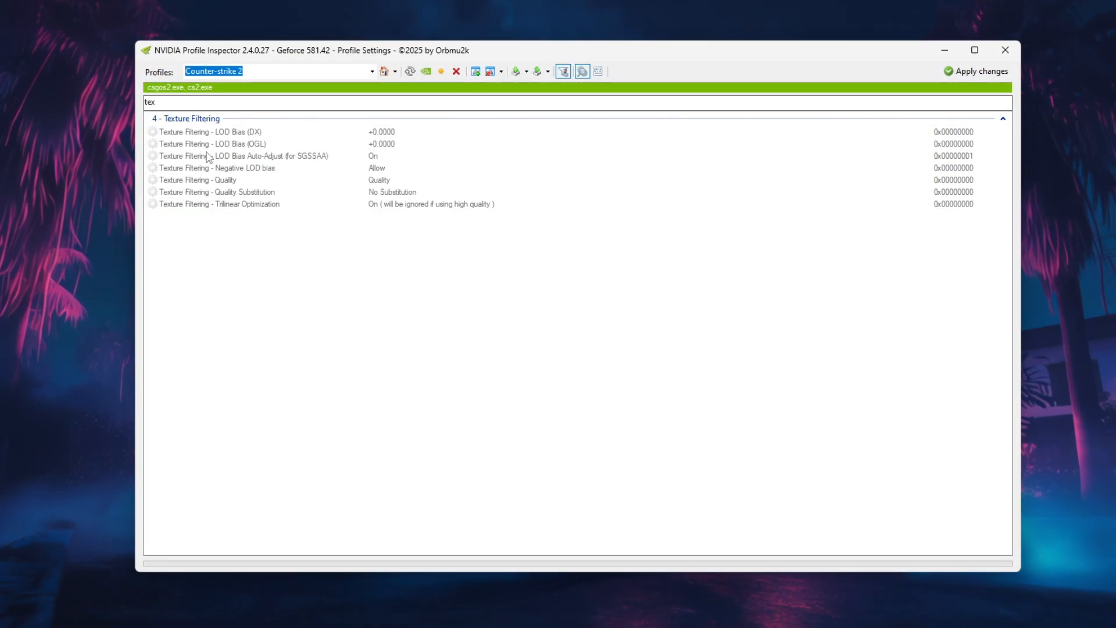
Set Texture Filtering Quality to High performance and review the 'r' and 'sh' filtered settings
{"action": "left_click", "coordinate": [195, 179]}
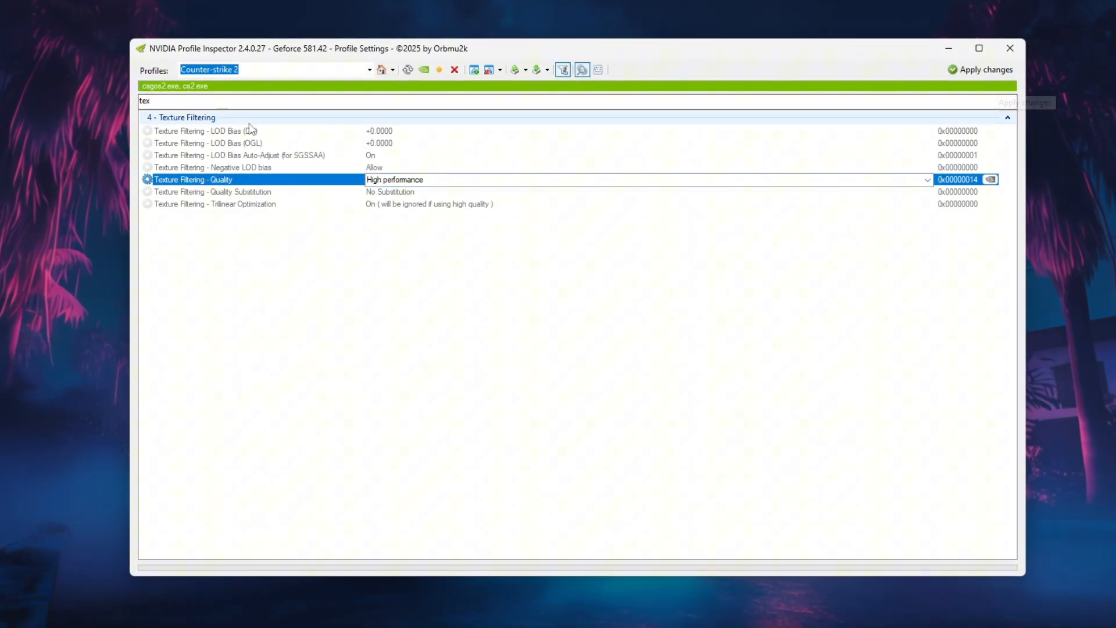
{"action": "type", "text": "a"}
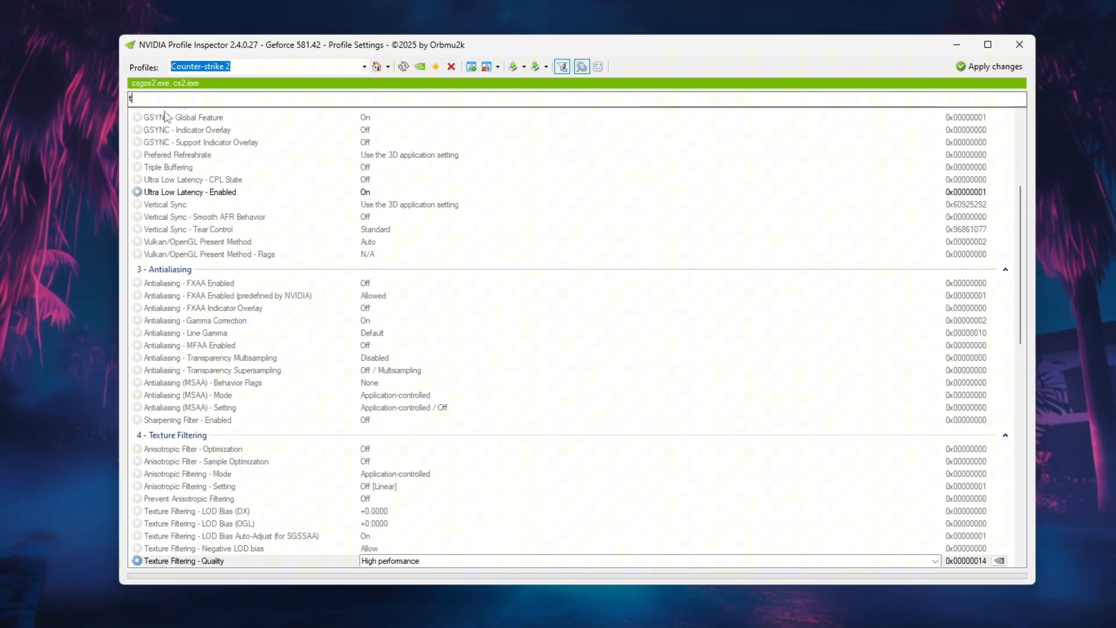
{"action": "type", "text": "r"}
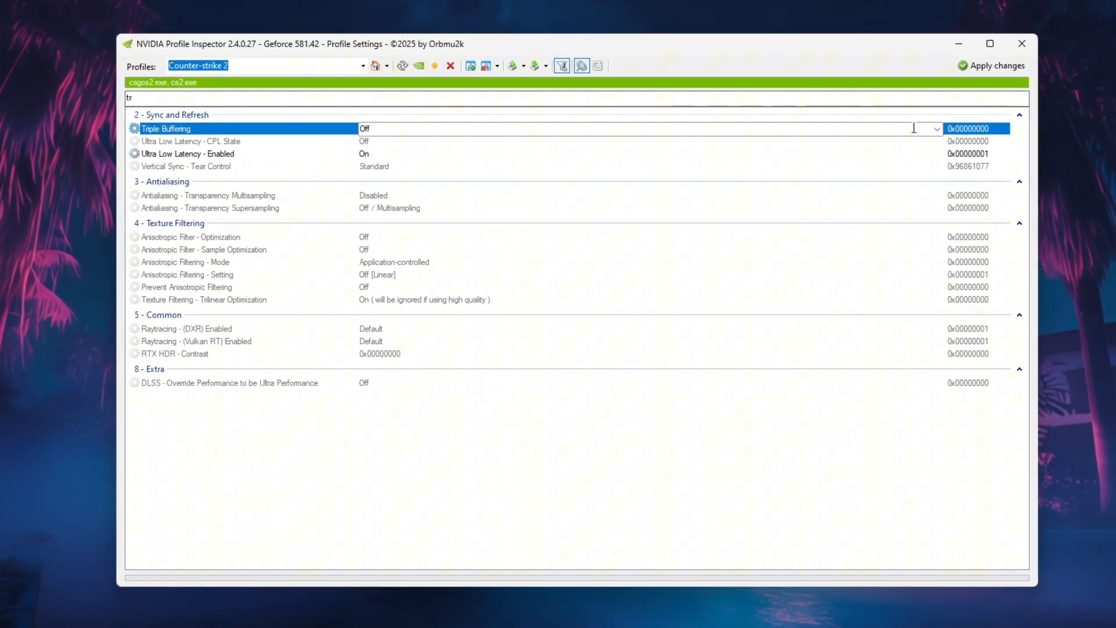
{"action": "type", "text": "sh"}
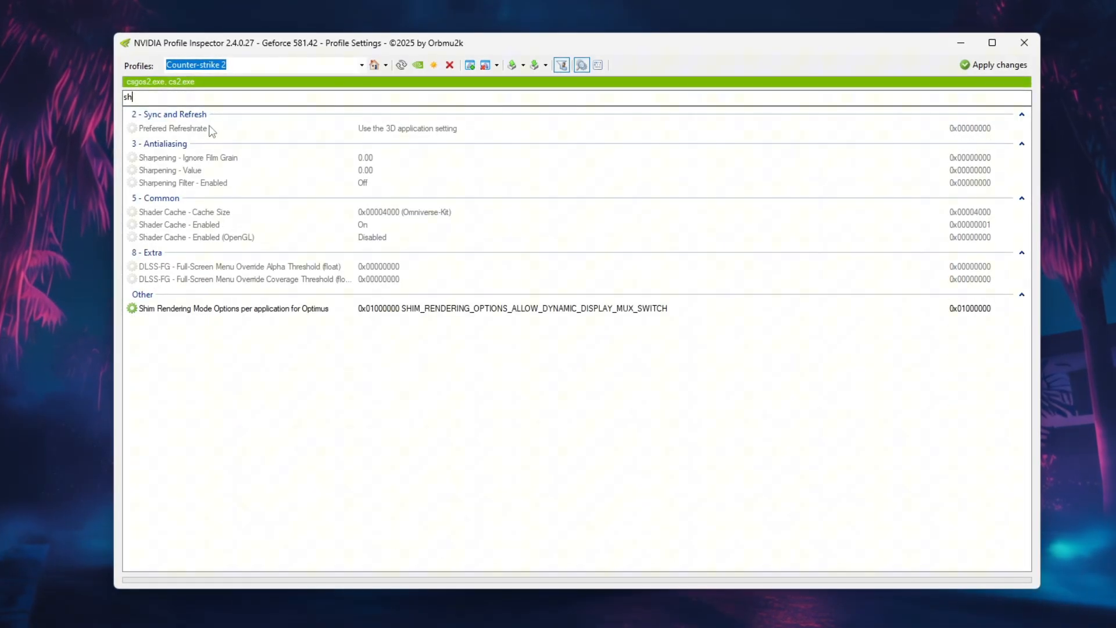
{"action": "left_click", "coordinate": [178, 225]}
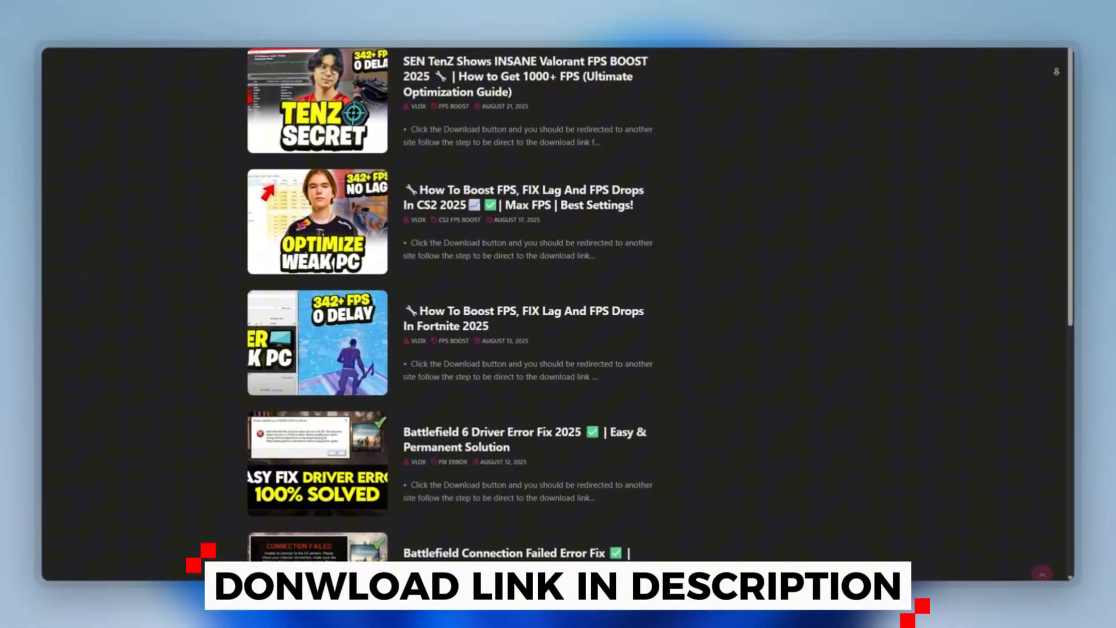
{"action": "scroll", "scroll_direction": "down", "scroll_amount": 3}
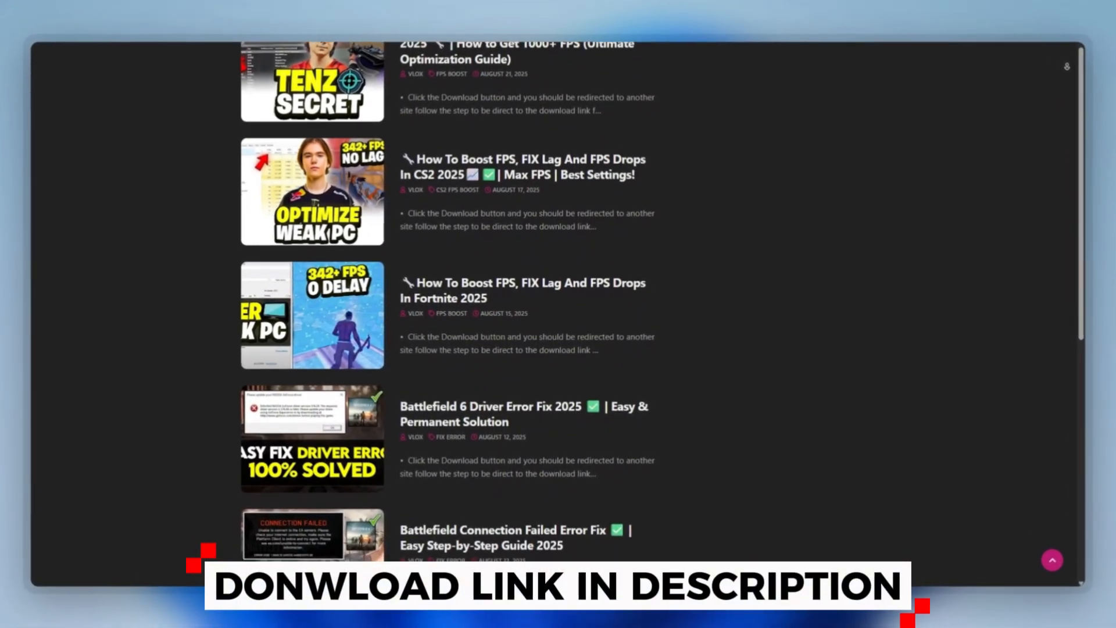
{"action": "scroll", "scroll_direction": "down", "scroll_amount": 3}
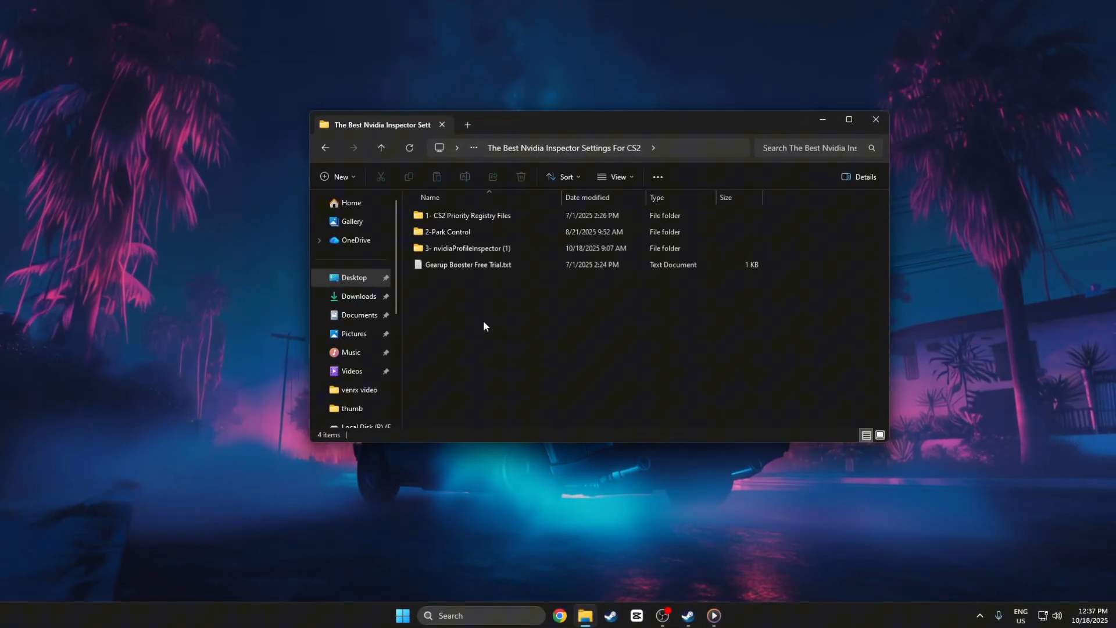
Launch 'CS2 High Priority Registry File.reg' from the '1- CS2 Priority Registry Files' folder
{"action": "left_click", "coordinate": [468, 214]}
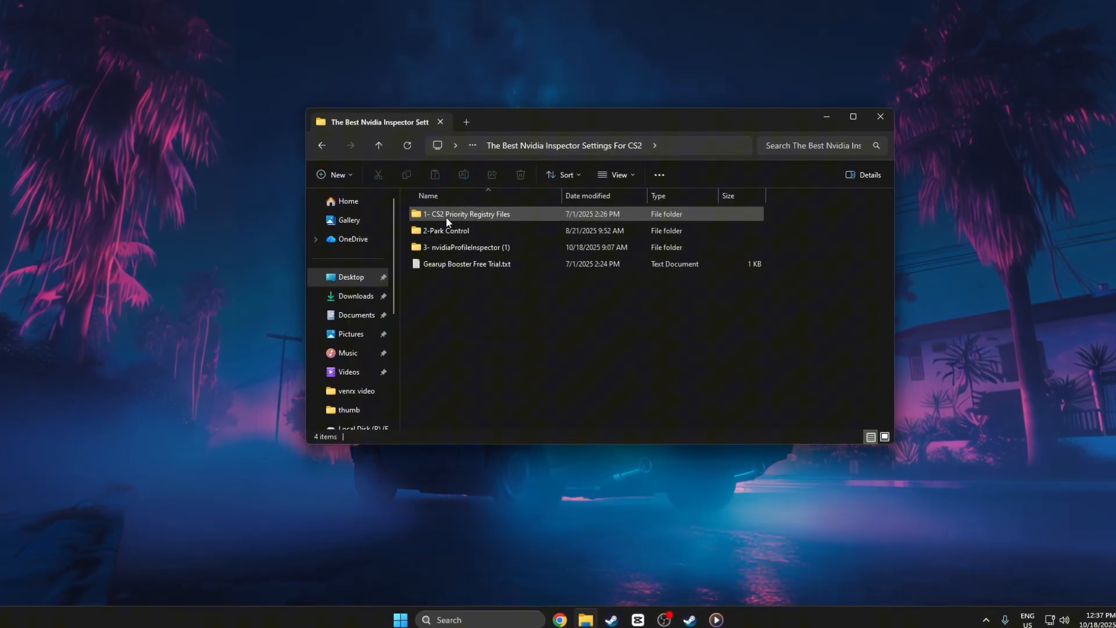
{"action": "mouse_move", "coordinate": [465, 212]}
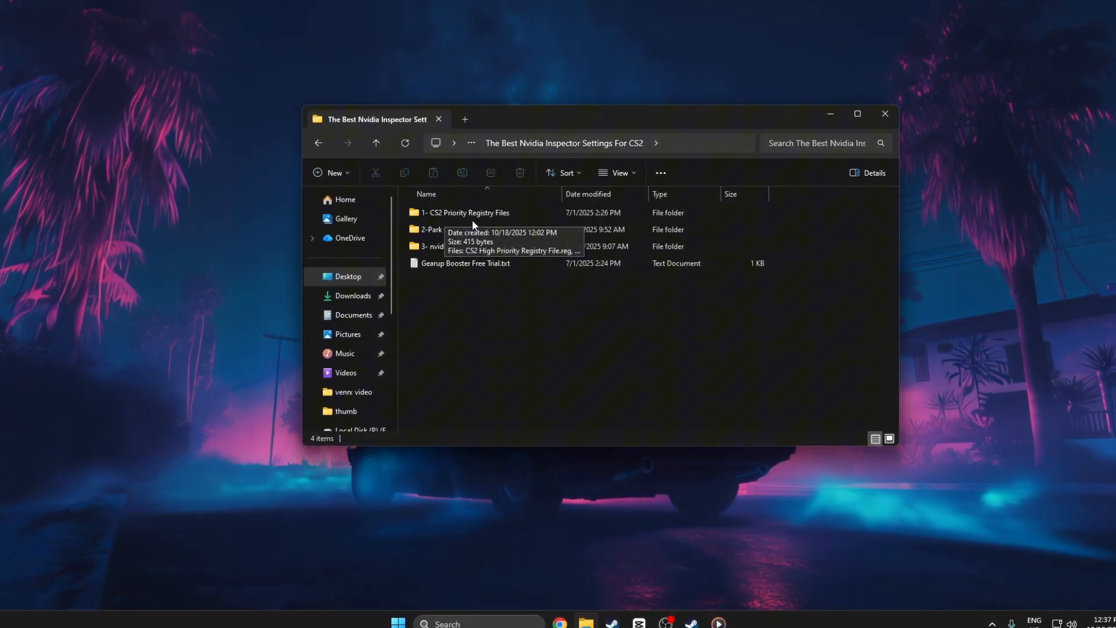
{"action": "double_click", "coordinate": [465, 212]}
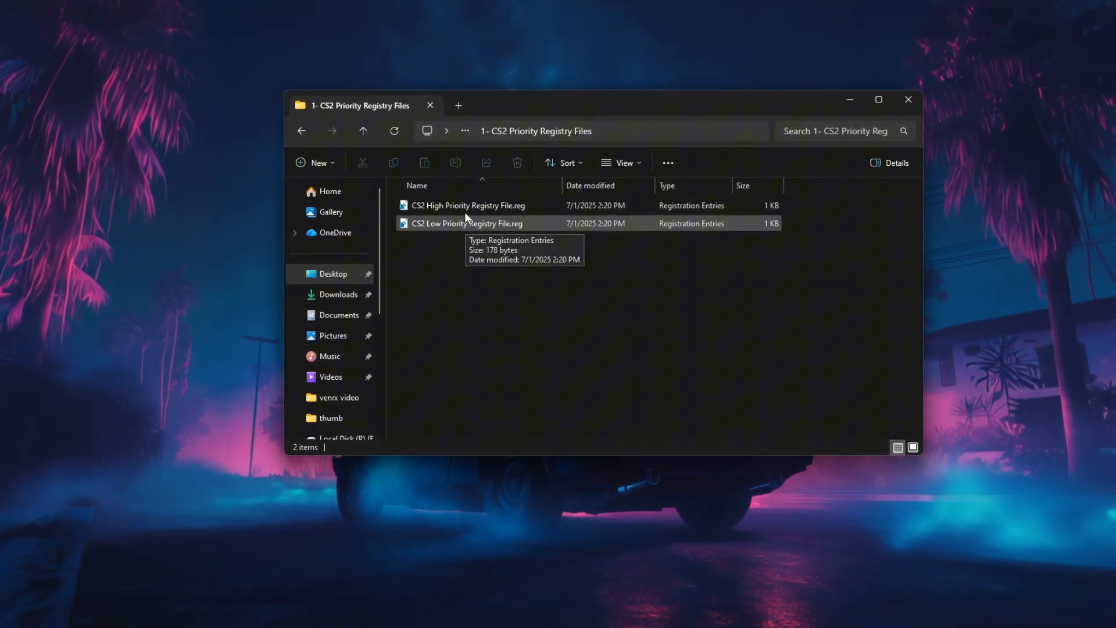
{"action": "left_click", "coordinate": [468, 205]}
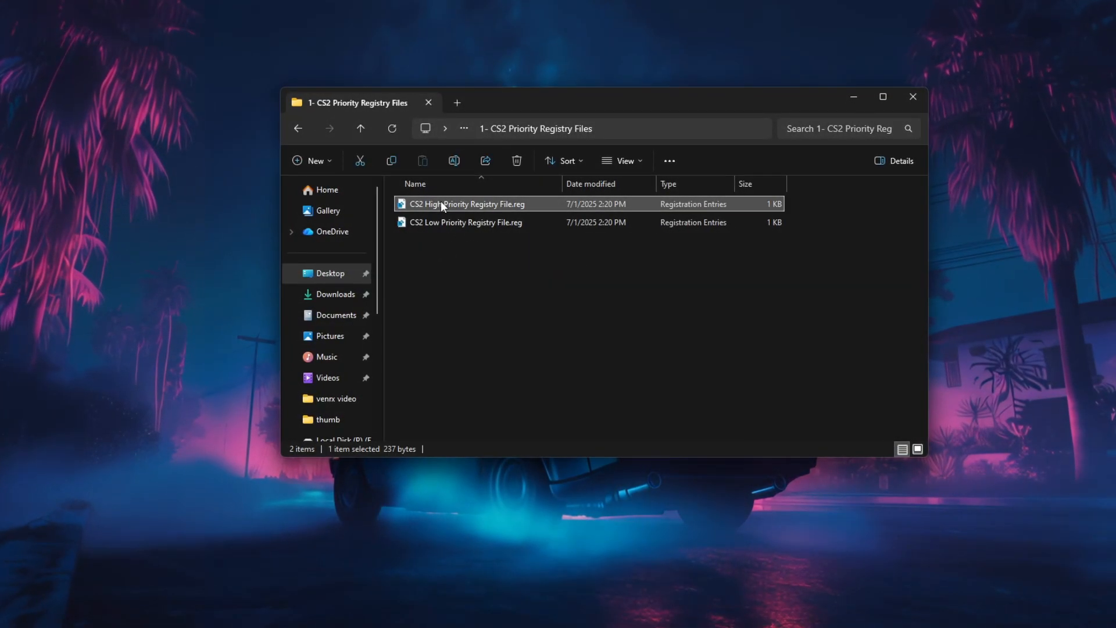
{"action": "double_click", "coordinate": [465, 204]}
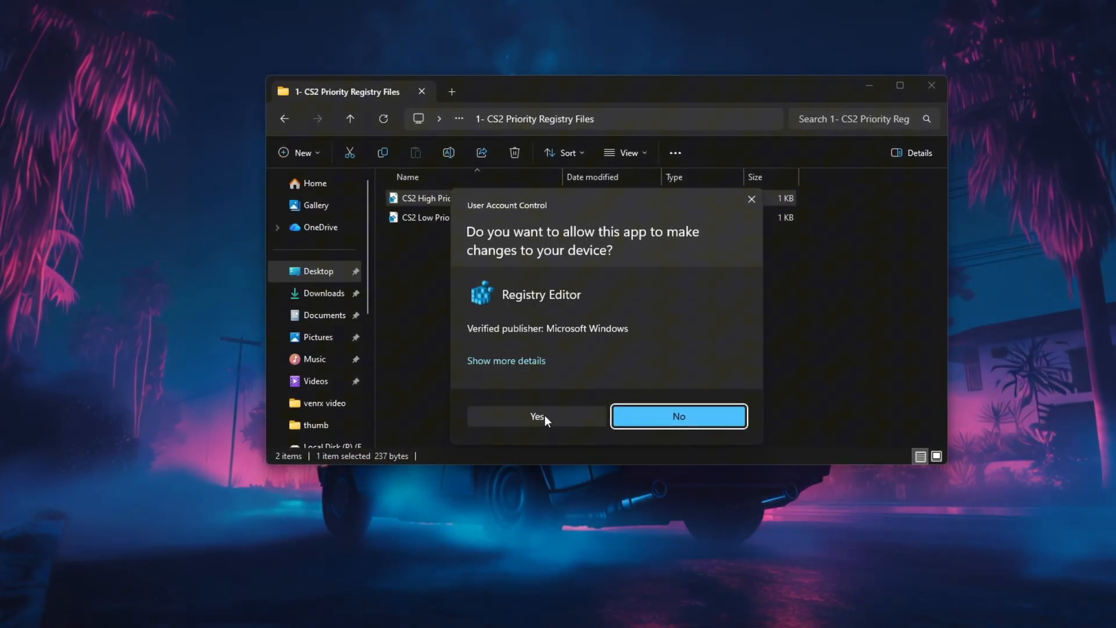
Approve the UAC prompt and Registry Editor warning, then acknowledge the success message
{"action": "left_click", "coordinate": [536, 417]}
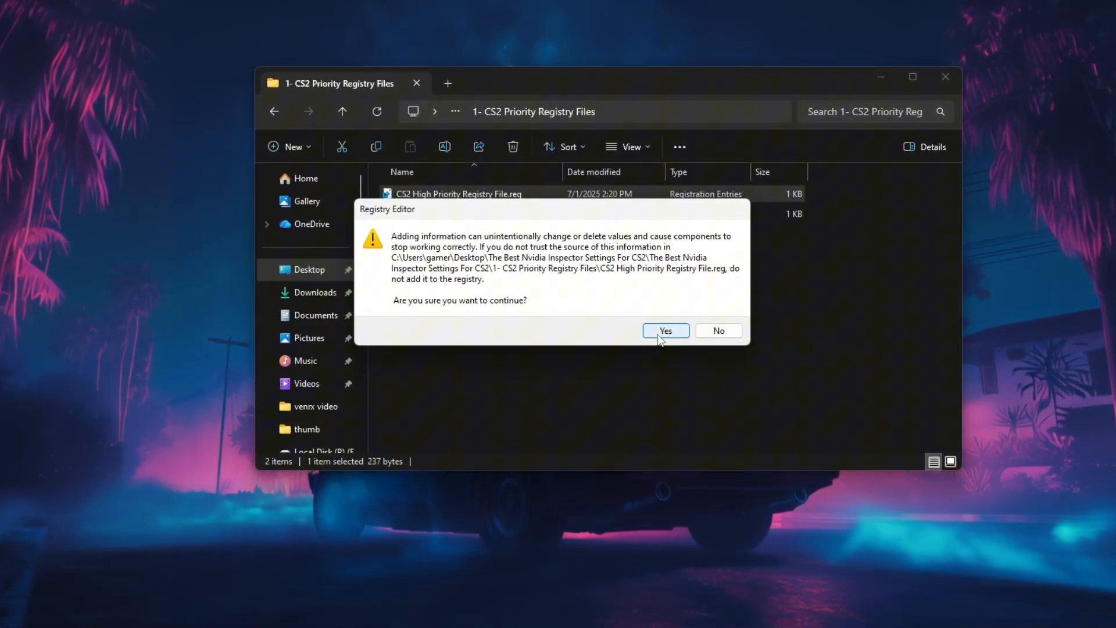
{"action": "left_click", "coordinate": [665, 330]}
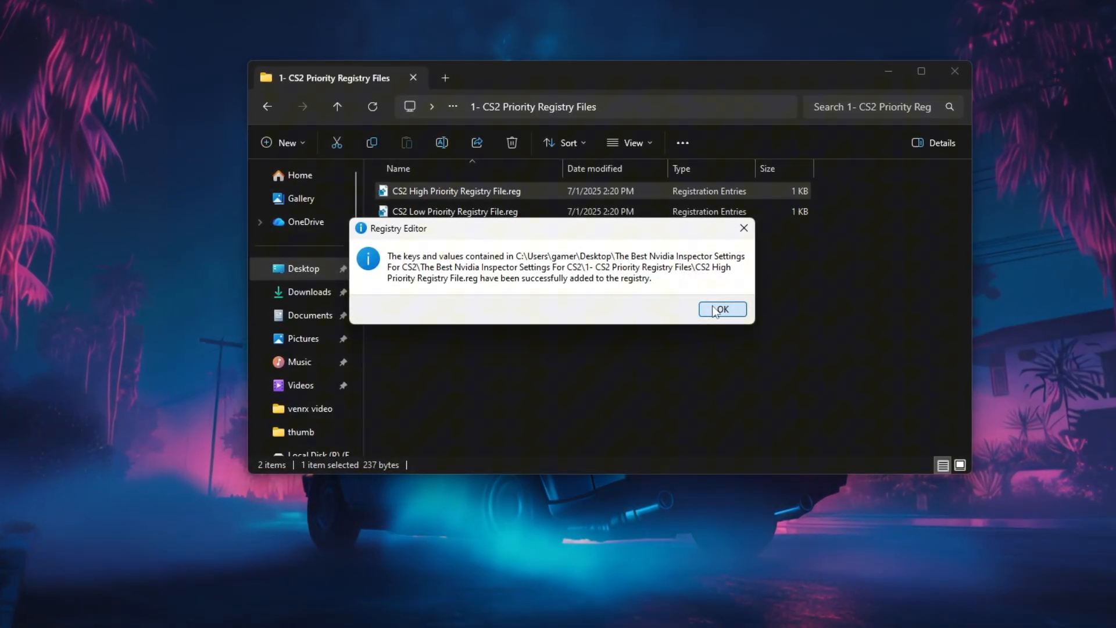
{"action": "left_click", "coordinate": [721, 310]}
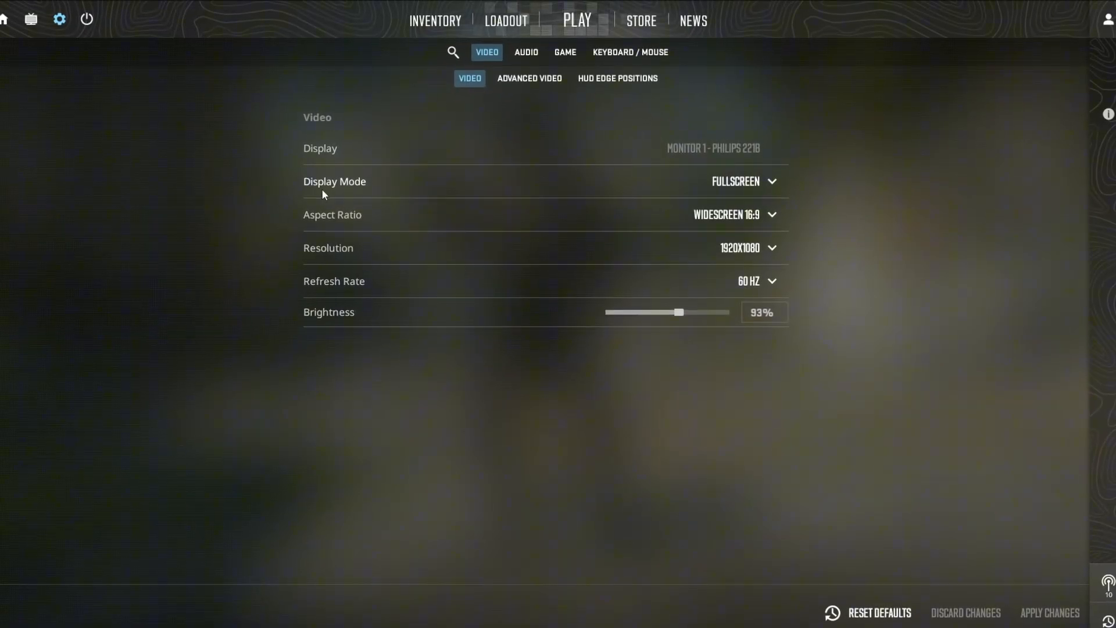
Set Display Mode to Fullscreen at 1920x1080, 16:9, 60 Hz
{"action": "left_click", "coordinate": [743, 181]}
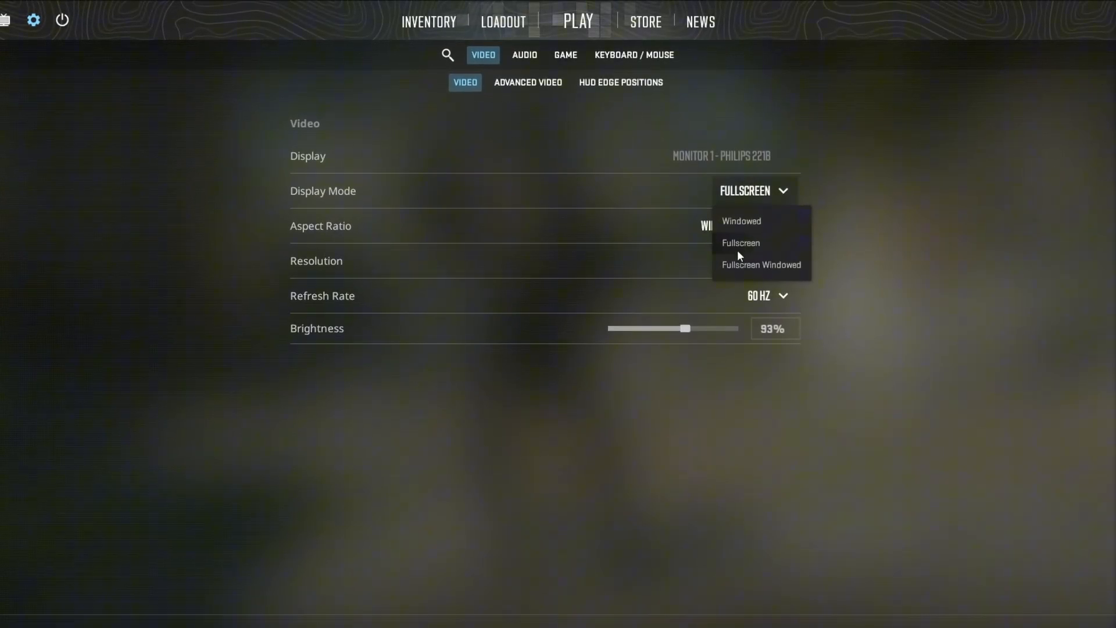
{"action": "left_click", "coordinate": [741, 243]}
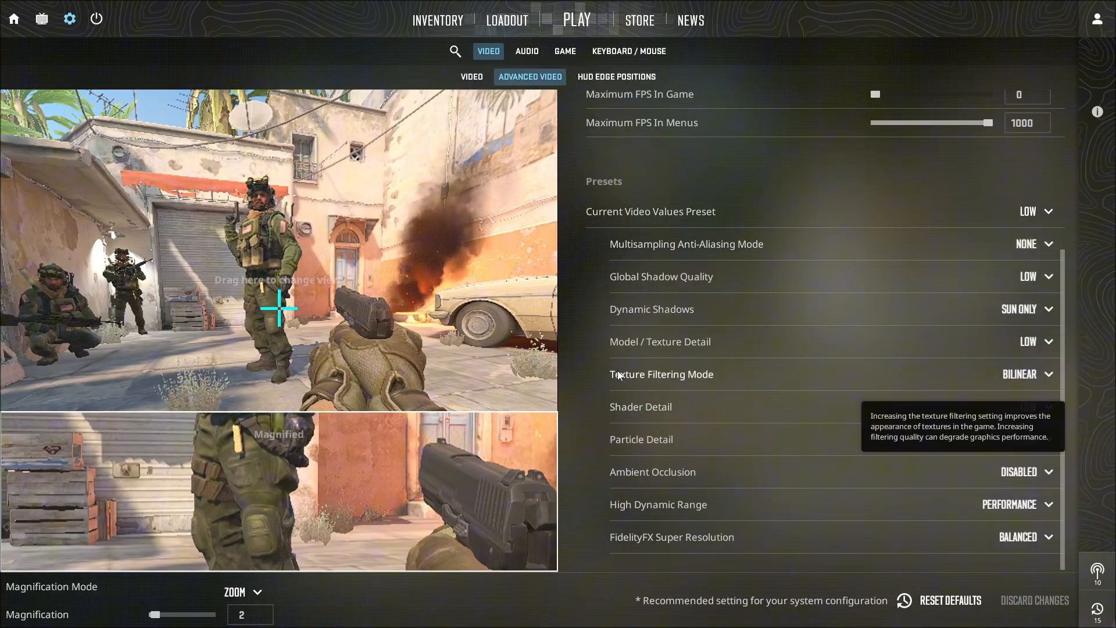
{"action": "mouse_move", "coordinate": [640, 439]}
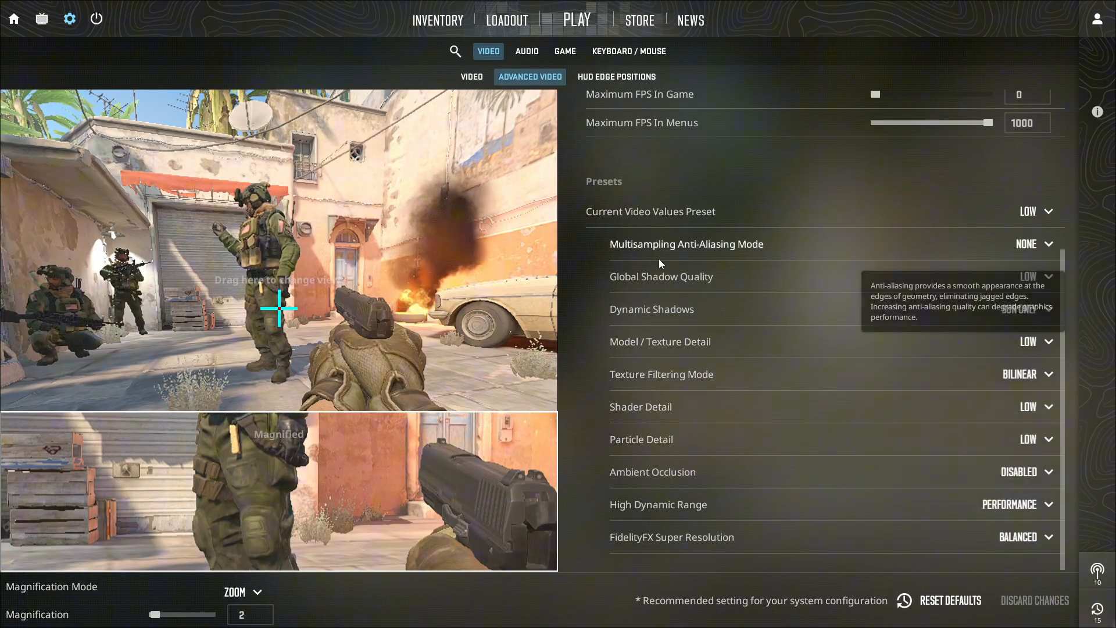
{"action": "mouse_move", "coordinate": [642, 439]}
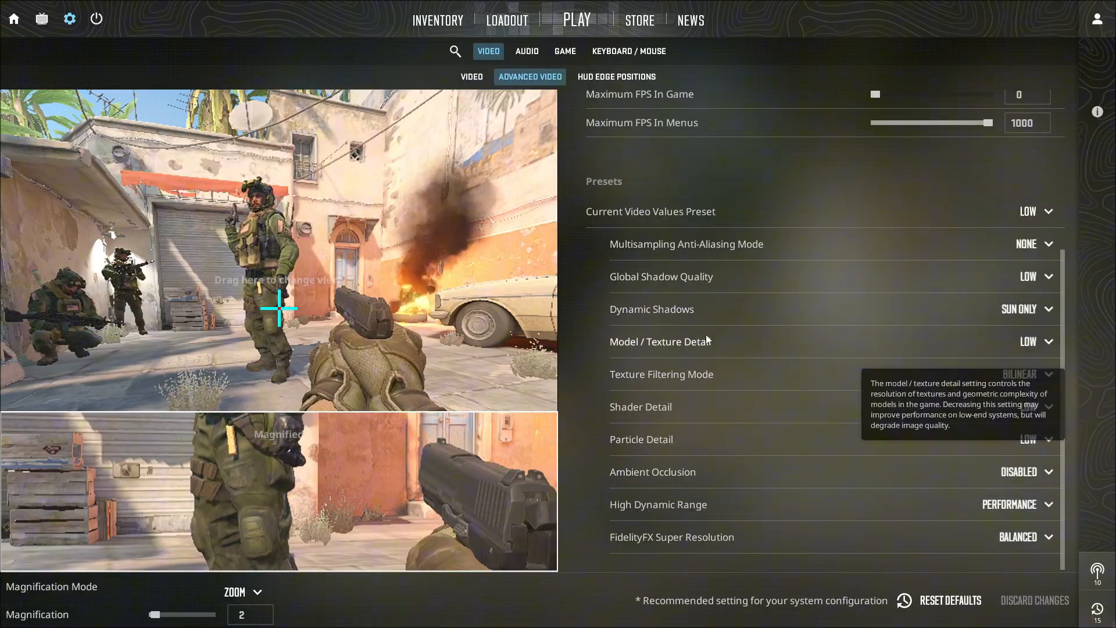
Switch to the Advanced Video settings to review the Low preset options
{"action": "left_click", "coordinate": [1049, 20]}
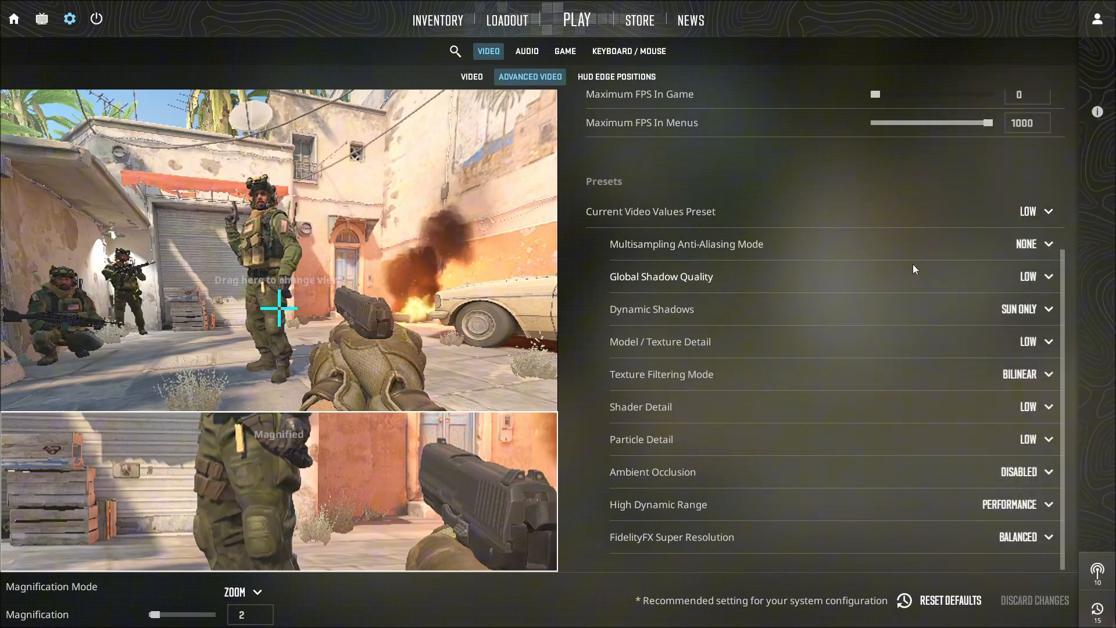
{"action": "mouse_move", "coordinate": [641, 440]}
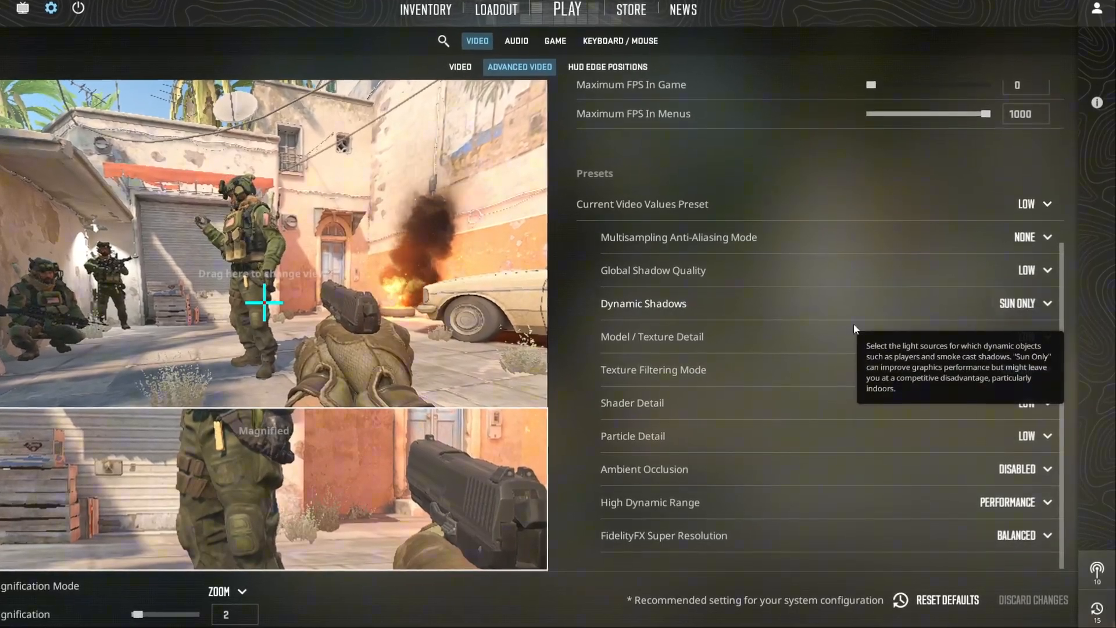
{"action": "mouse_move", "coordinate": [734, 518]}
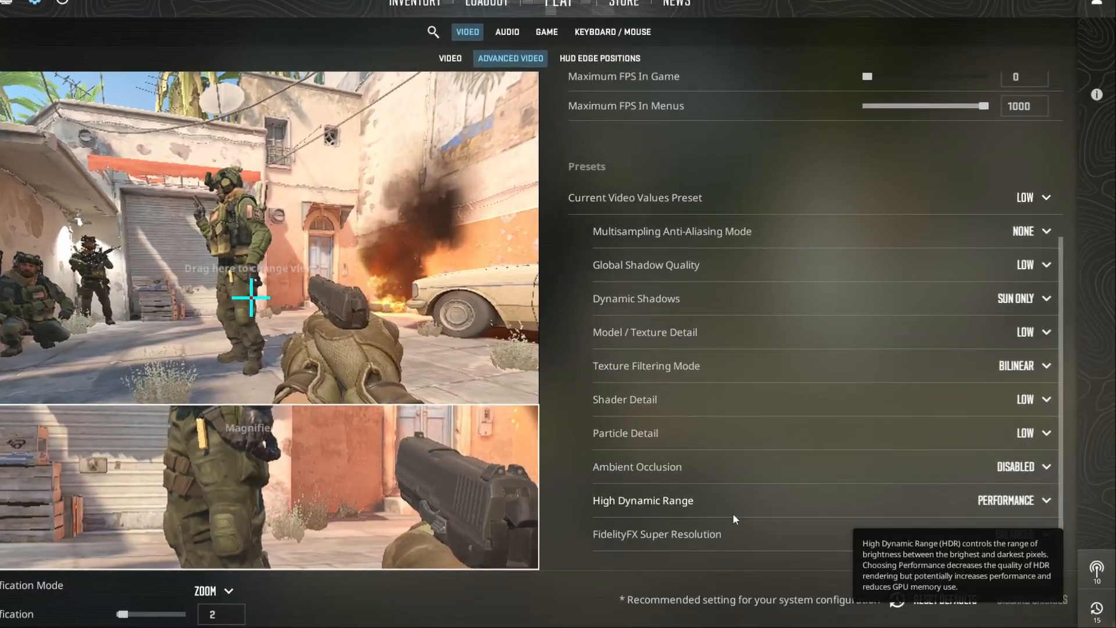